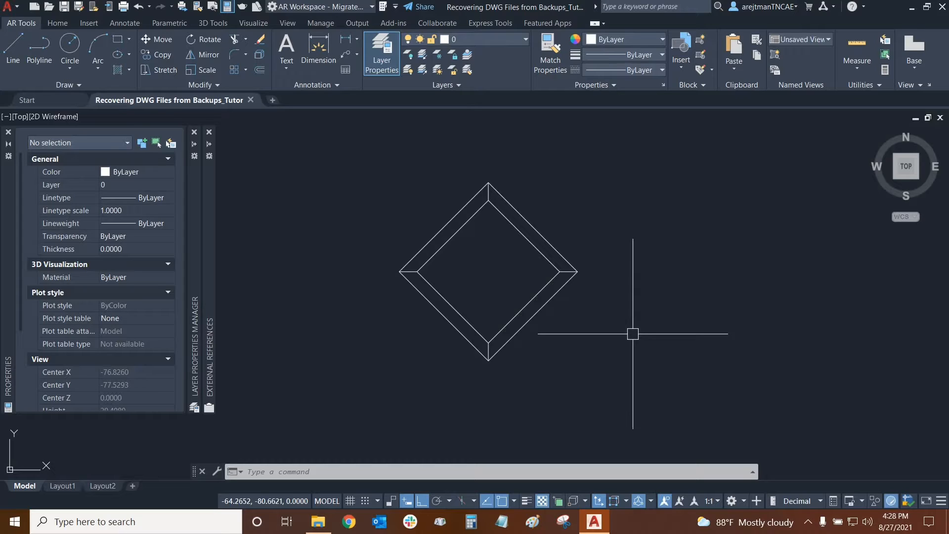
mouse_move(635, 232)
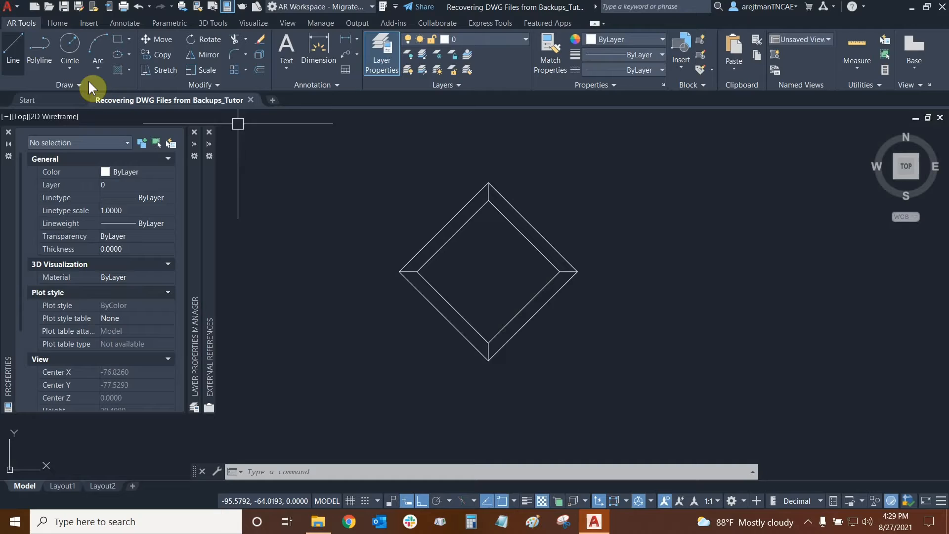
mouse_move(294, 82)
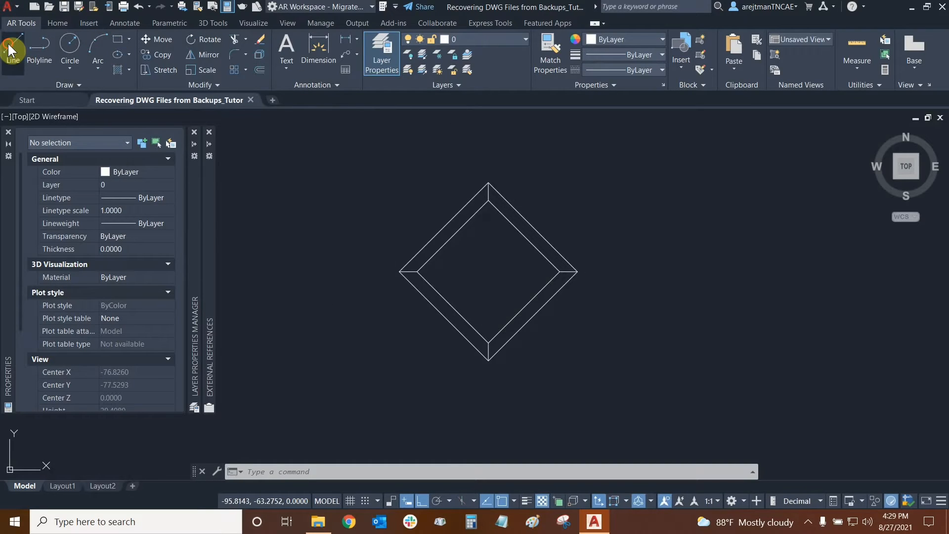
Step: Start and cancel a line, then close the diamond drawing
left_click(12, 49)
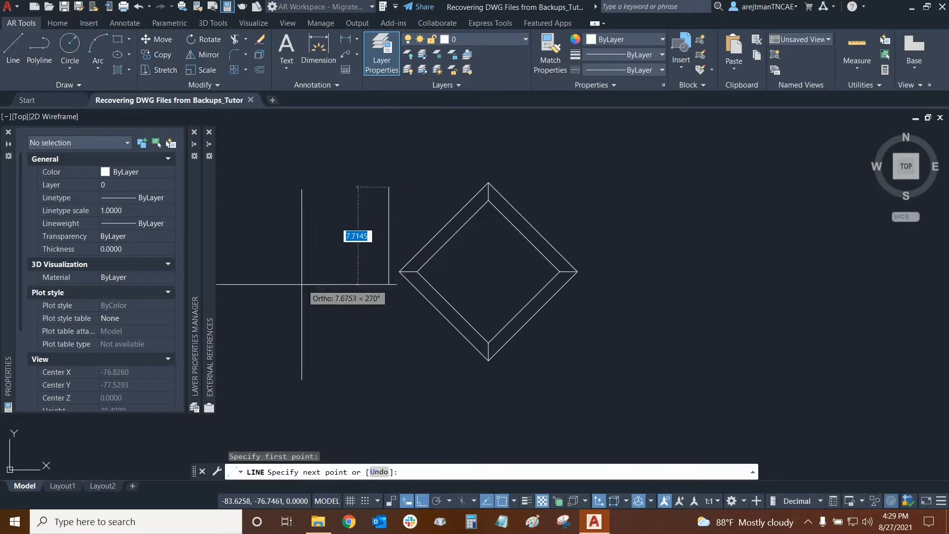
key("f8")
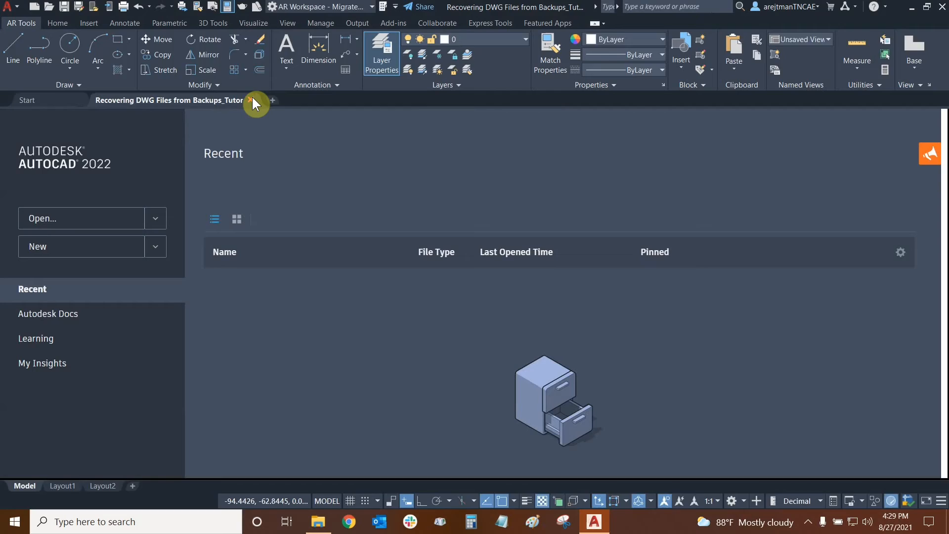
left_click(249, 100)
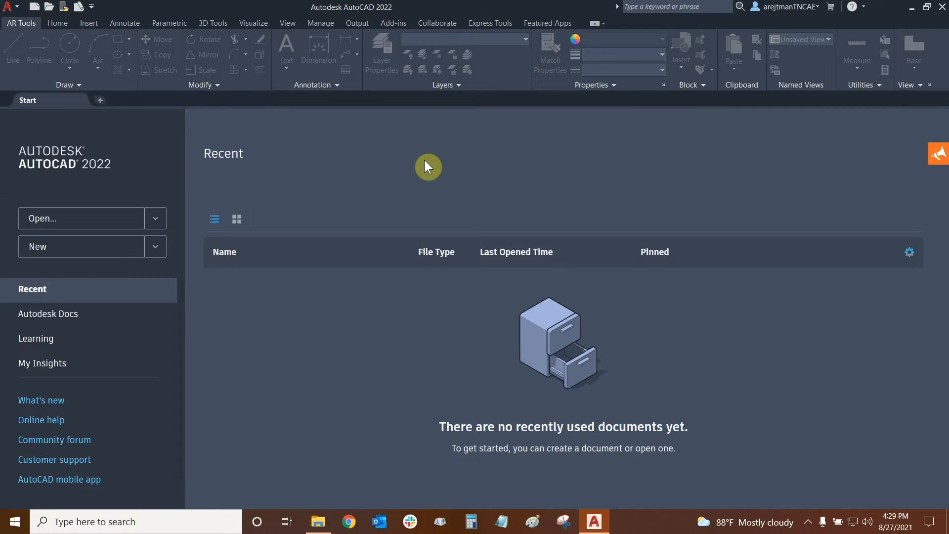
mouse_move(330, 521)
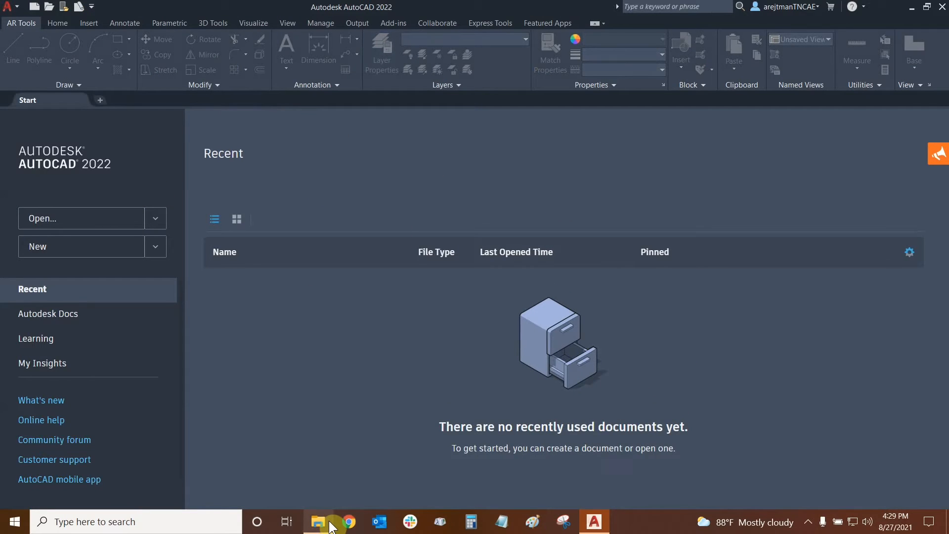
Step: In the Recordings folder, select the tutorial .bak backup and start renaming it
left_click(318, 521)
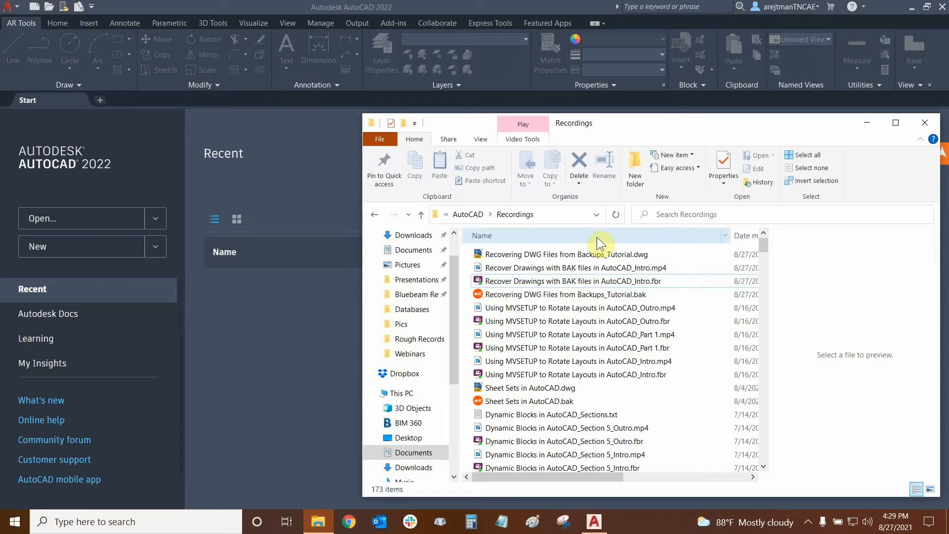
left_click(563, 254)
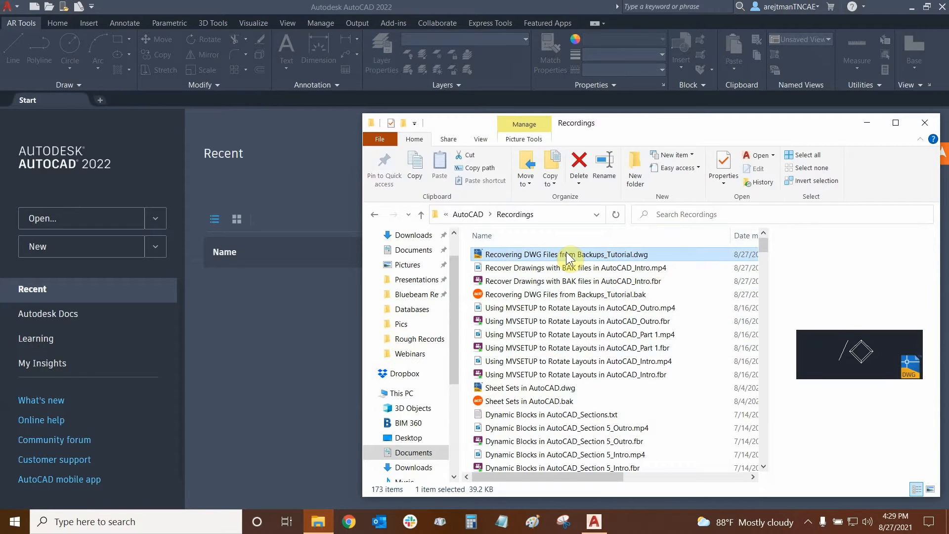
left_click(565, 294)
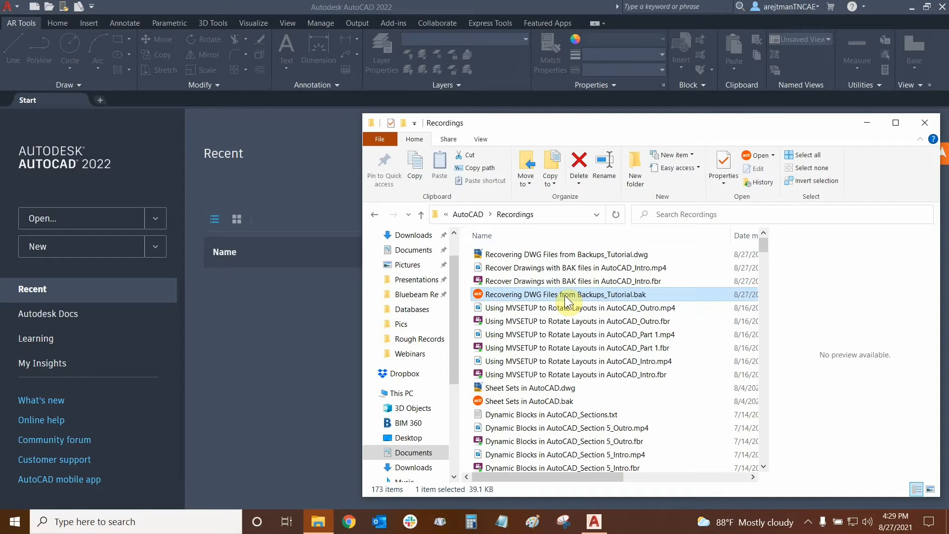
right_click(566, 294)
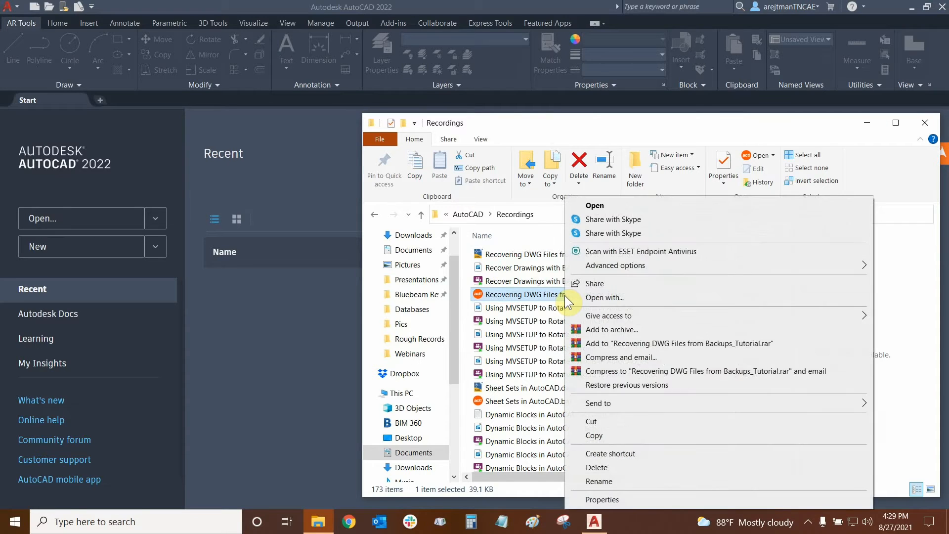
left_click(598, 481)
type("Recovering DWG Files from Backups_Tutorial_Backup.dwg")
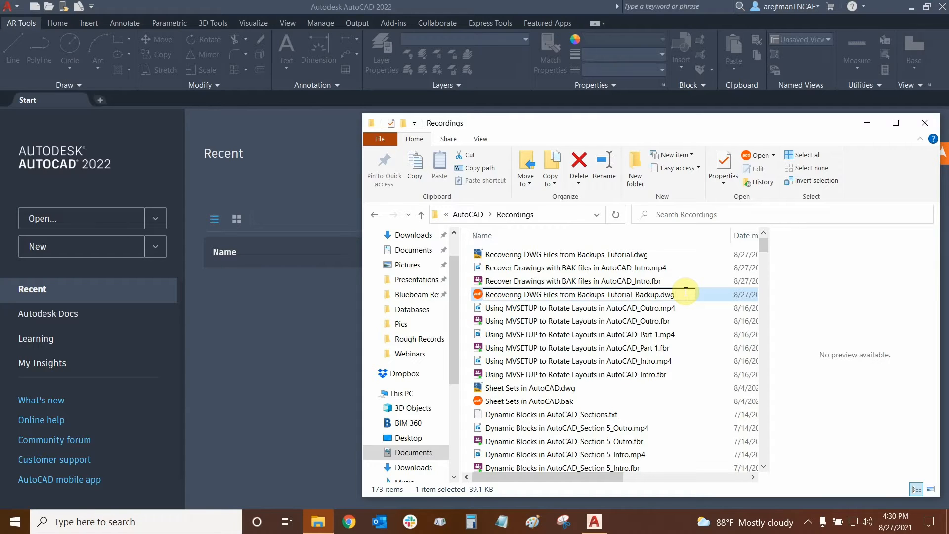
Step: Confirm the rename to '..._Tutorial_Backup.dwg', accepting the extension change
key("enter")
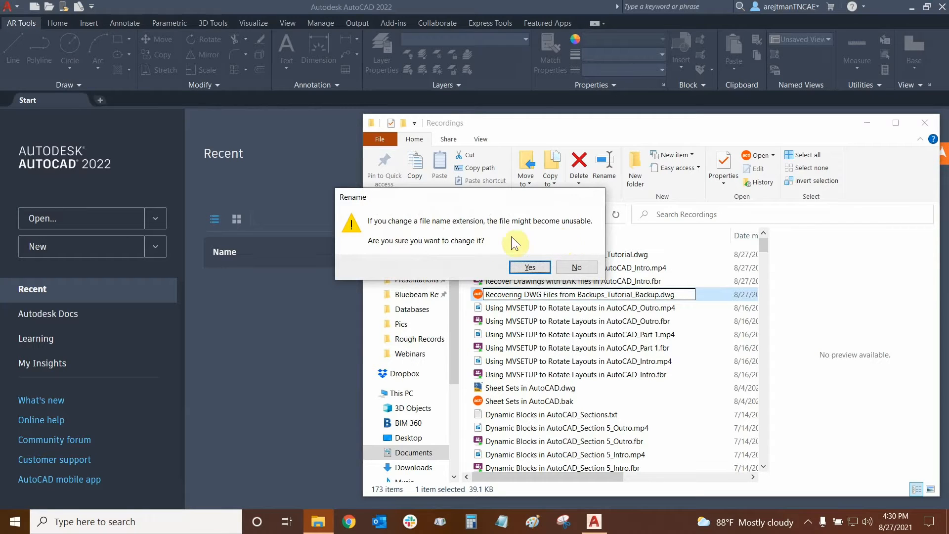
mouse_move(436, 254)
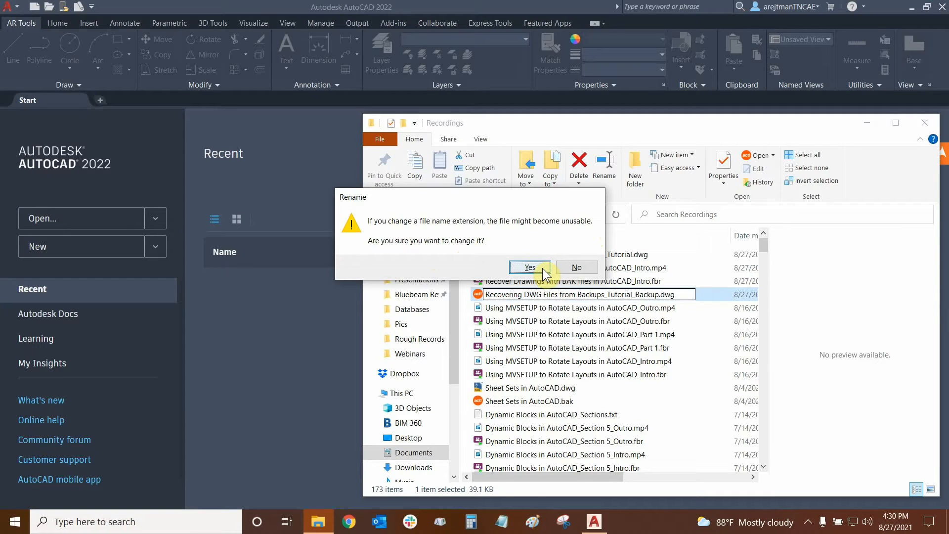
left_click(530, 267)
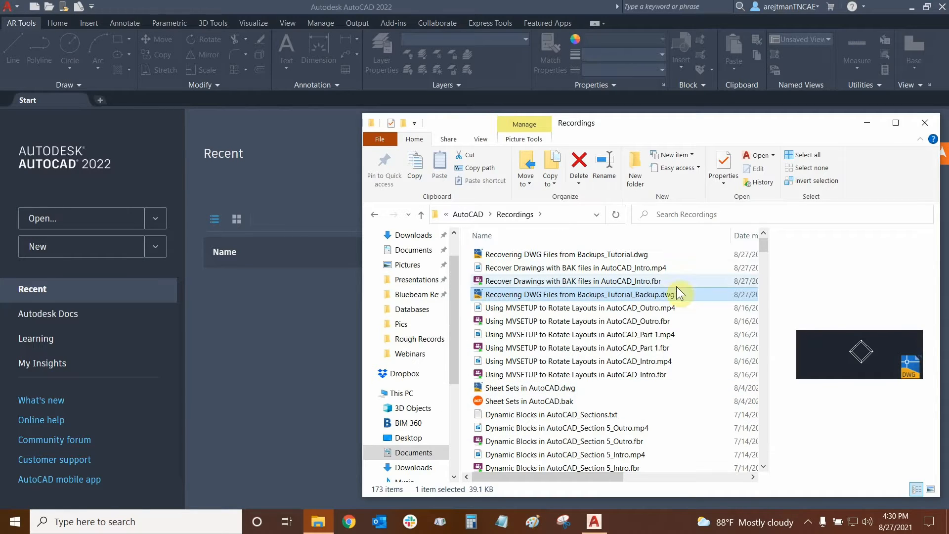
left_click(579, 295)
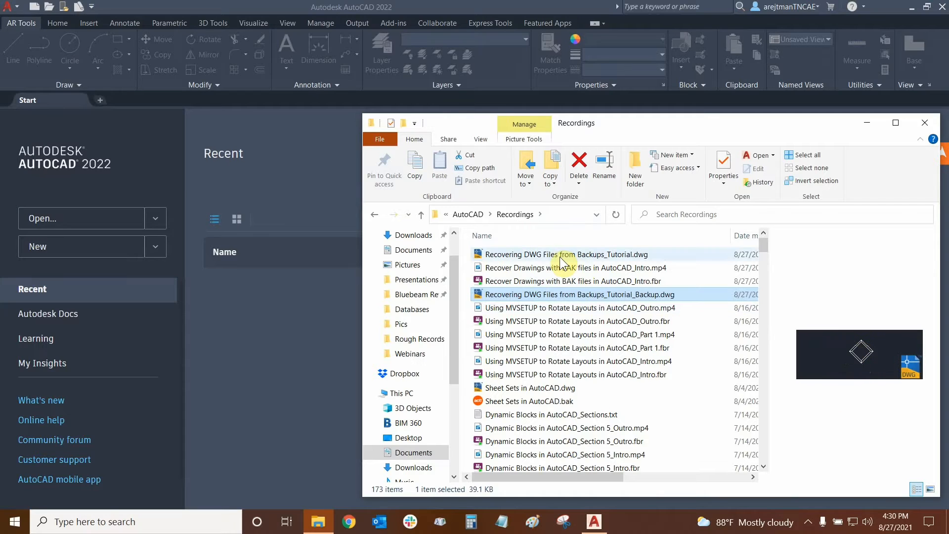
left_click(566, 254)
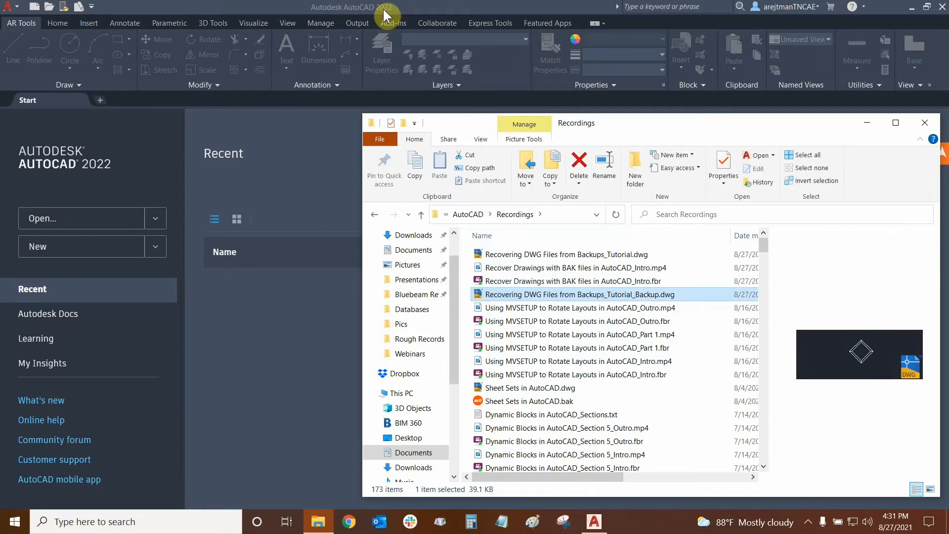
Step: Open the Backup.dwg drawing and start a slanted line with Ortho turned off
double_click(579, 295)
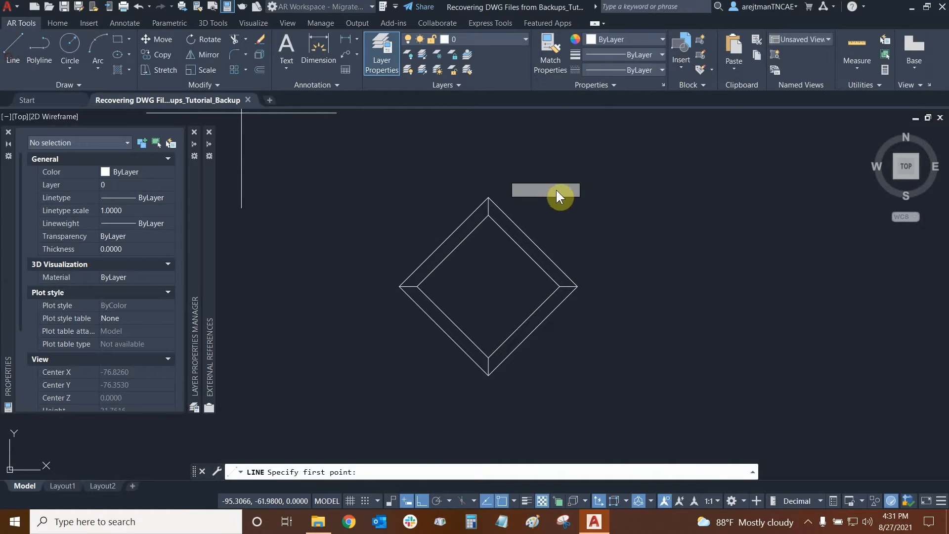
left_click(548, 197)
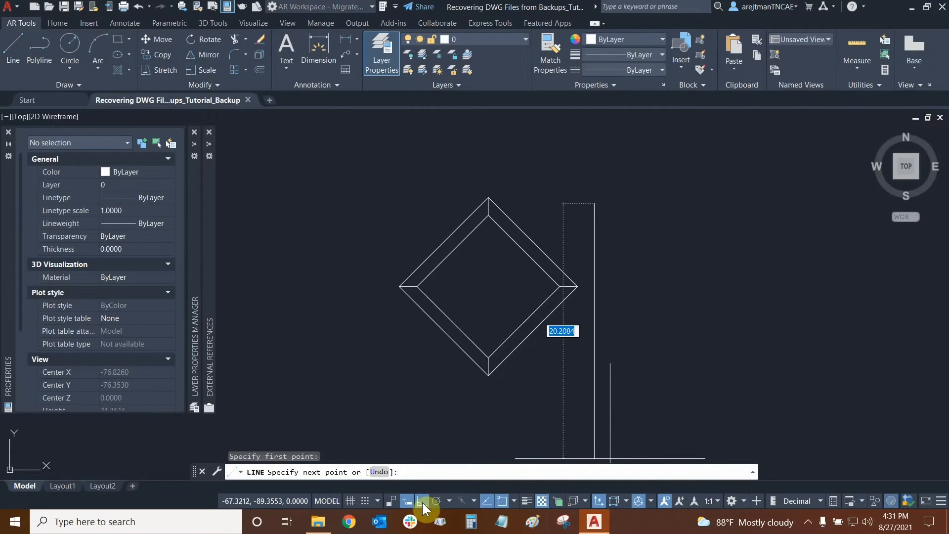
left_click(427, 501)
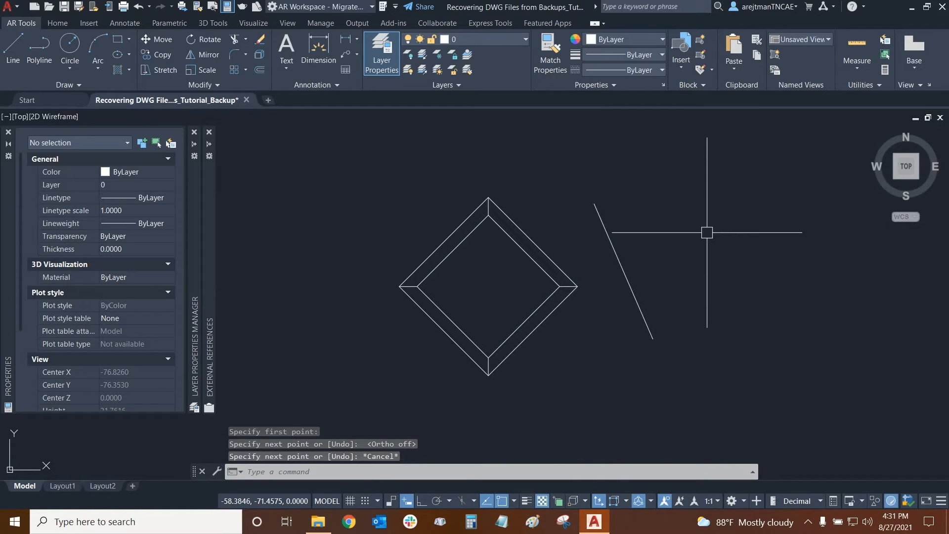
mouse_move(732, 266)
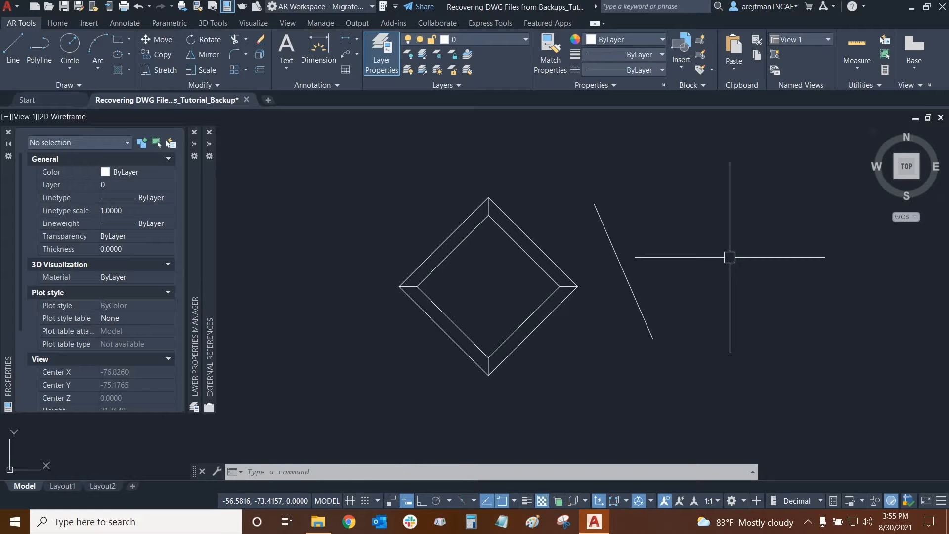
left_click(318, 522)
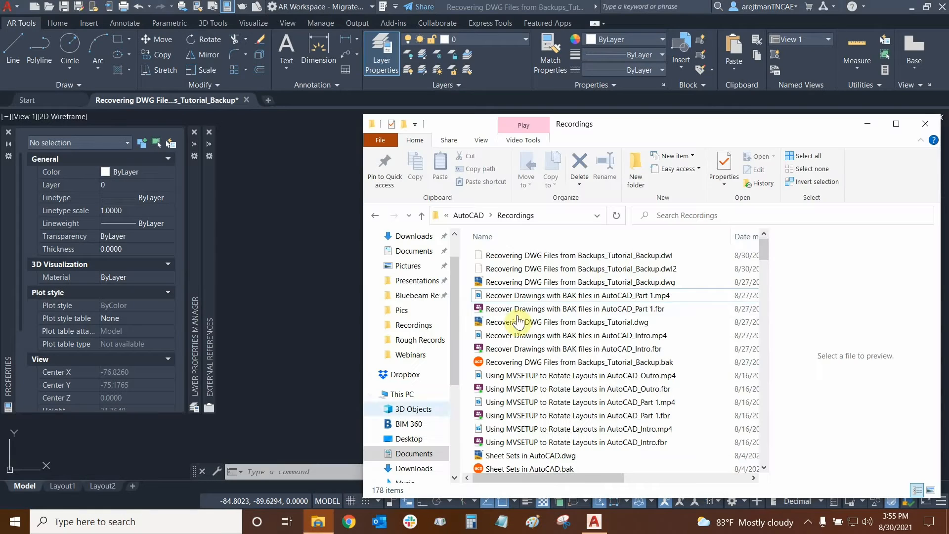
mouse_move(509, 282)
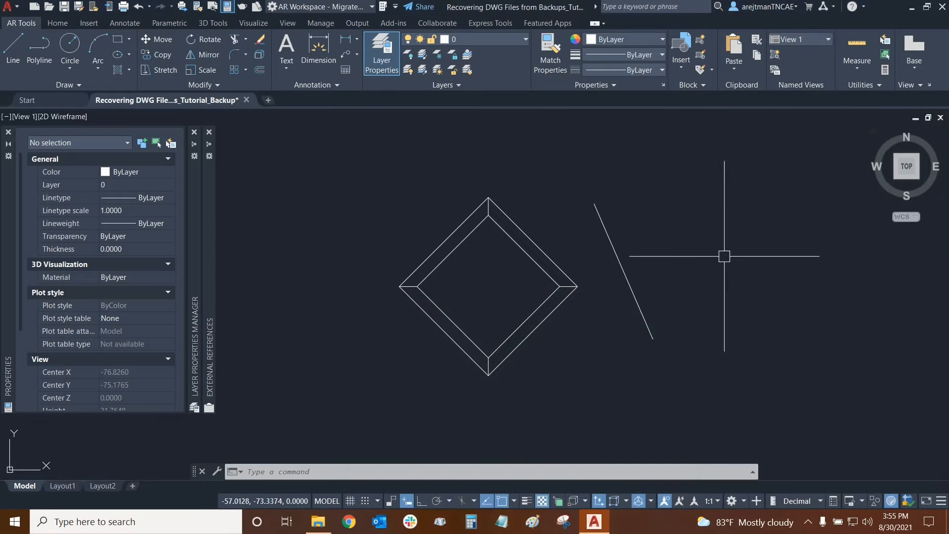
mouse_move(737, 263)
type("ISAVEBAK")
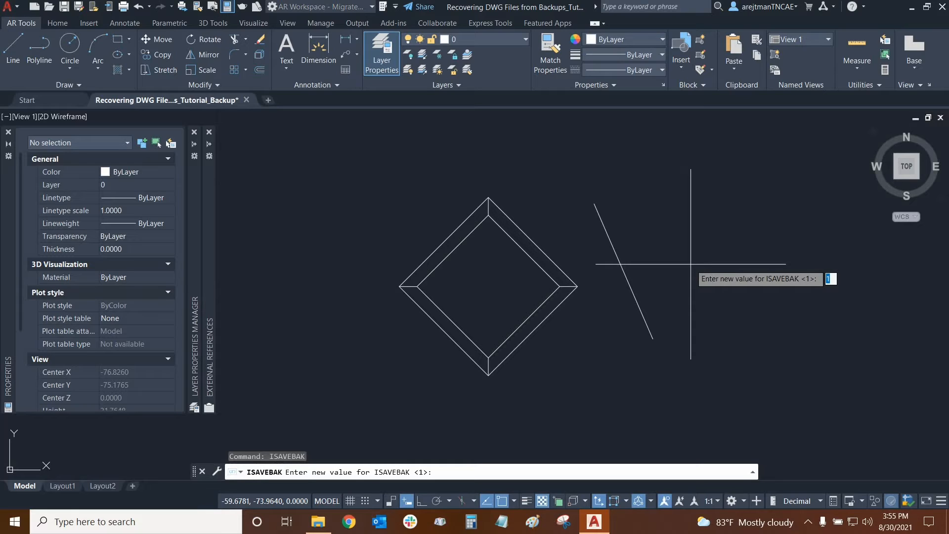
key("Escape")
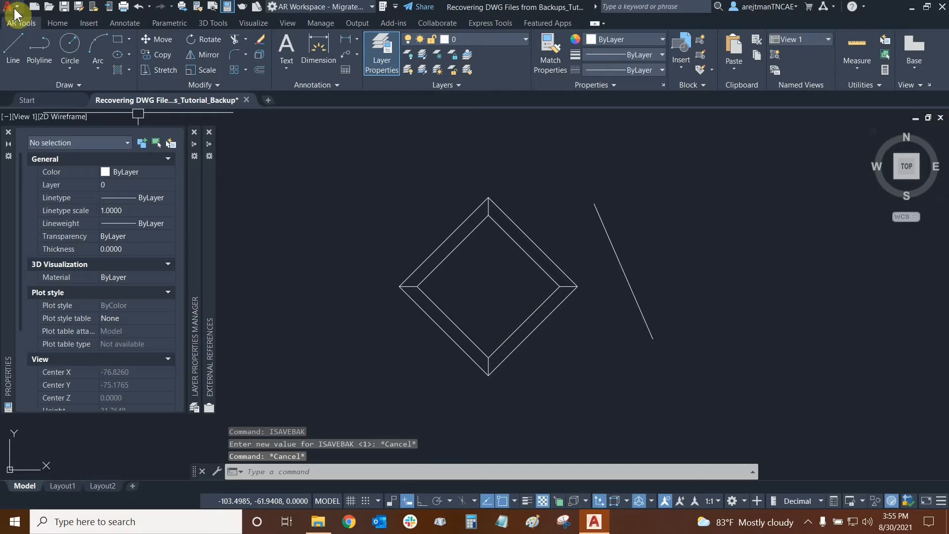
Step: Enable automatic save with a 15-minute interval in Options and apply it
left_click(13, 13)
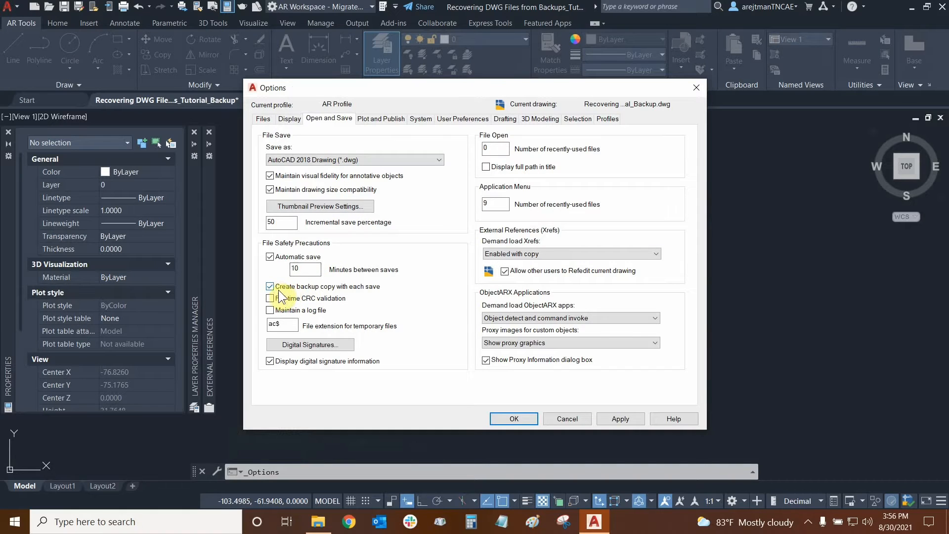
mouse_move(375, 289)
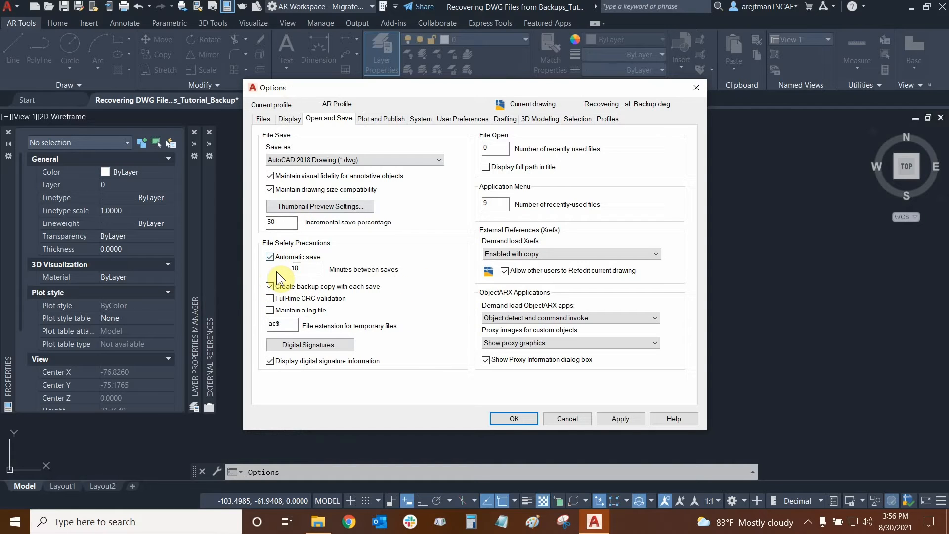
mouse_move(320, 273)
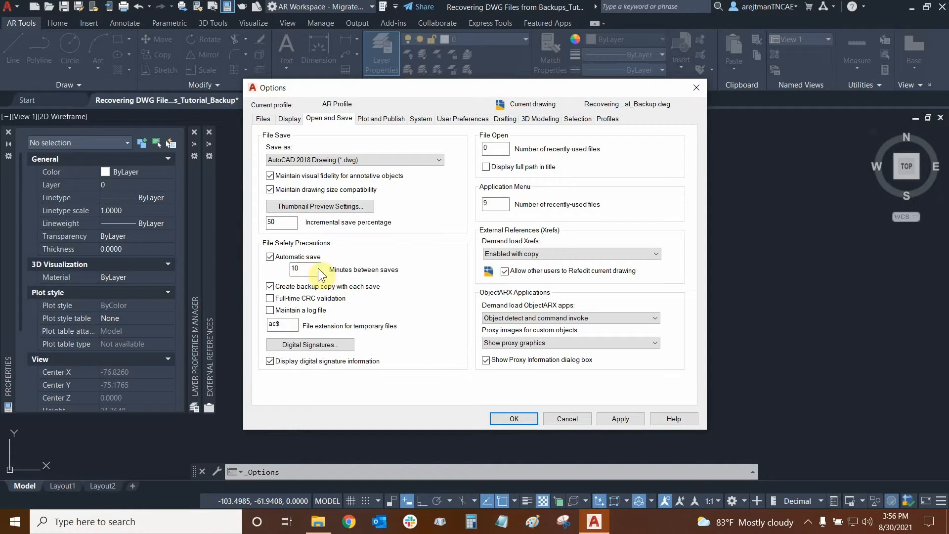
mouse_move(309, 270)
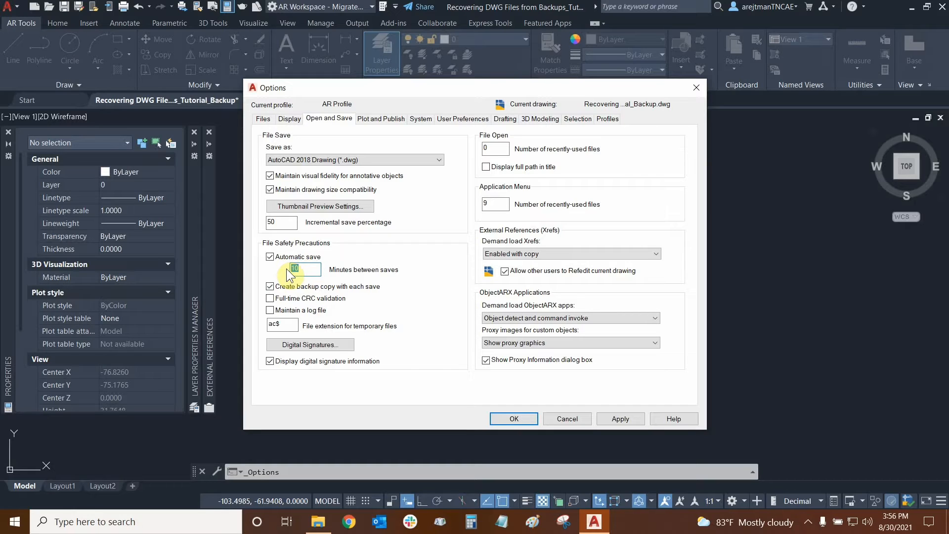
type("5")
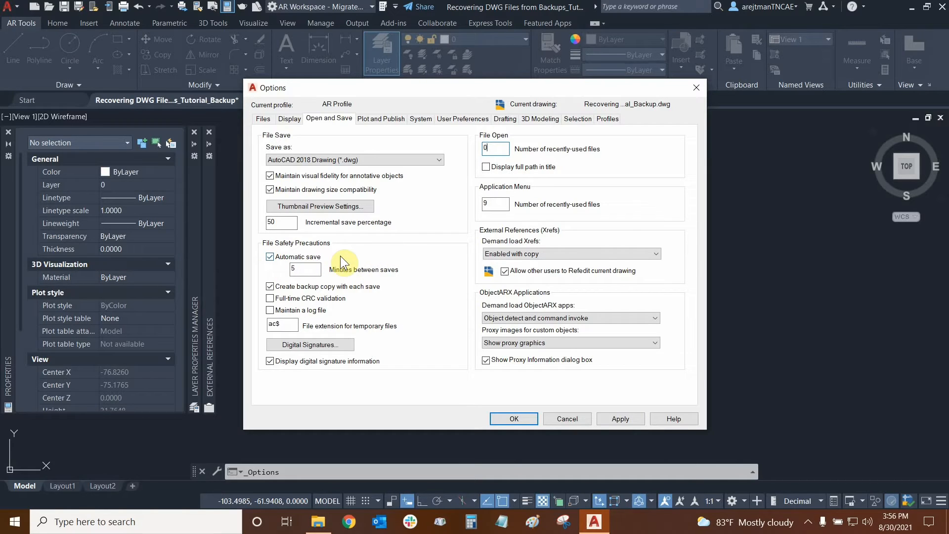
mouse_move(353, 261)
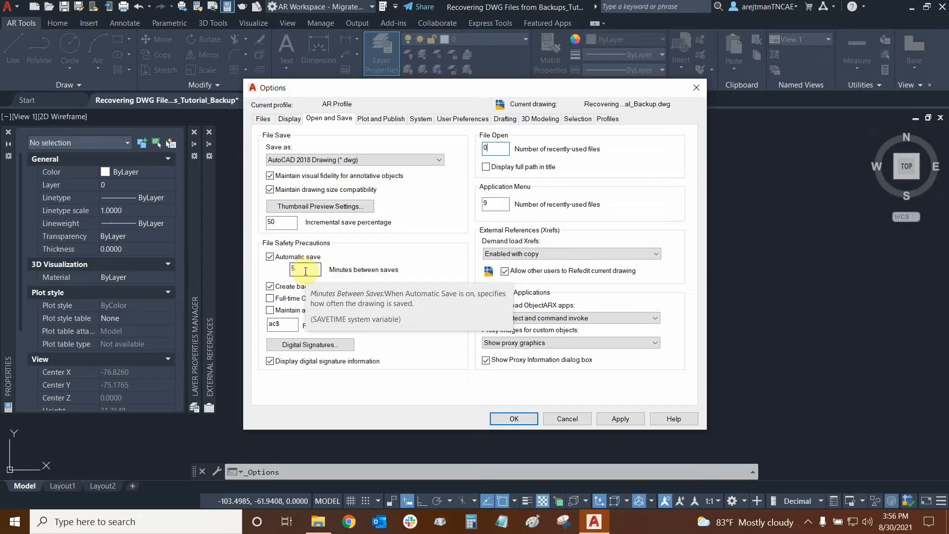
type("15")
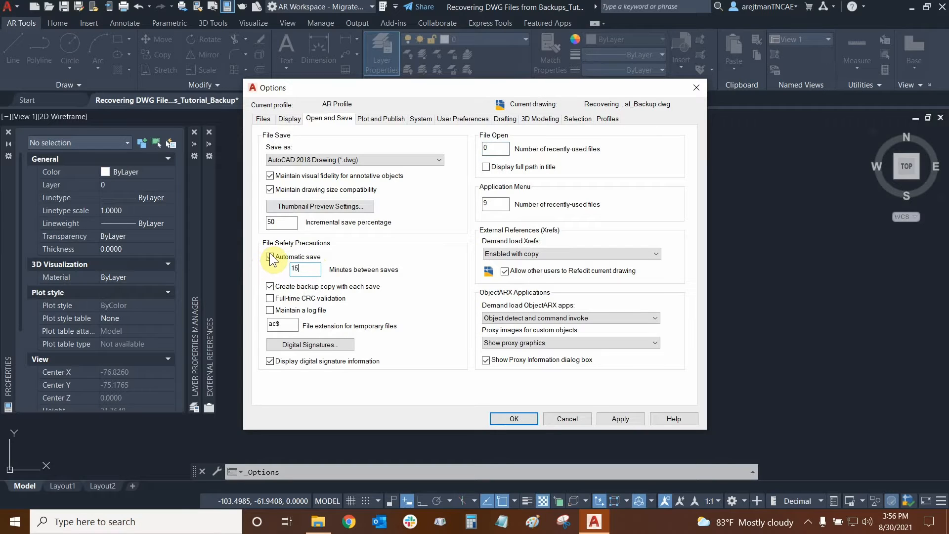
left_click(270, 257)
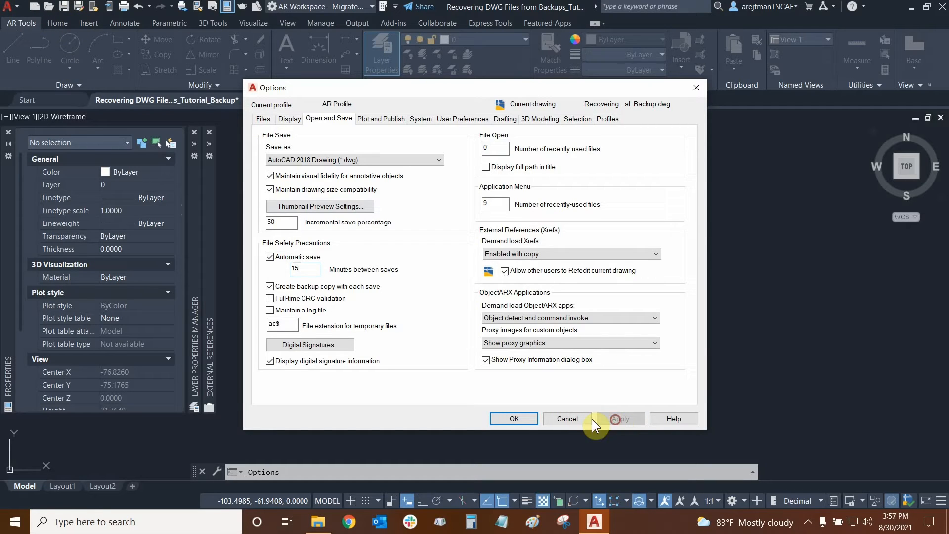
left_click(513, 418)
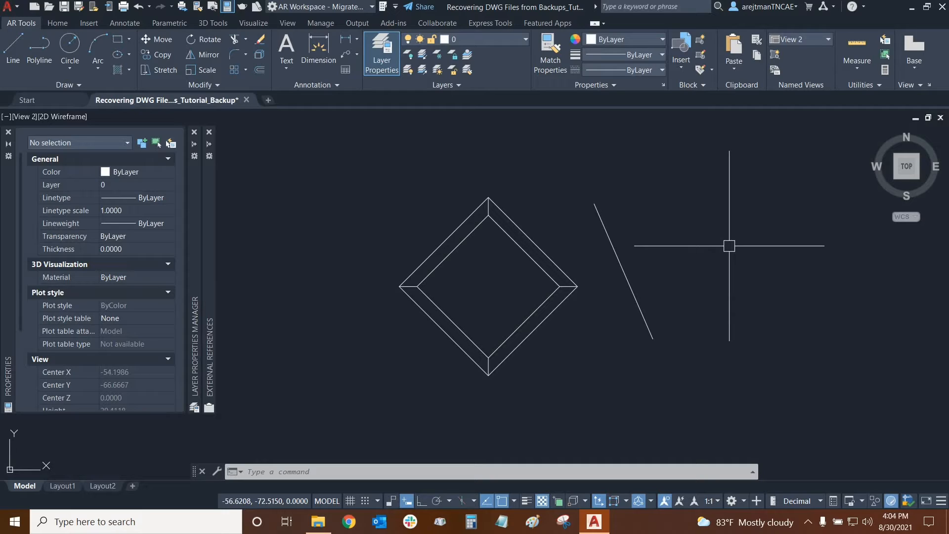
type("moveba")
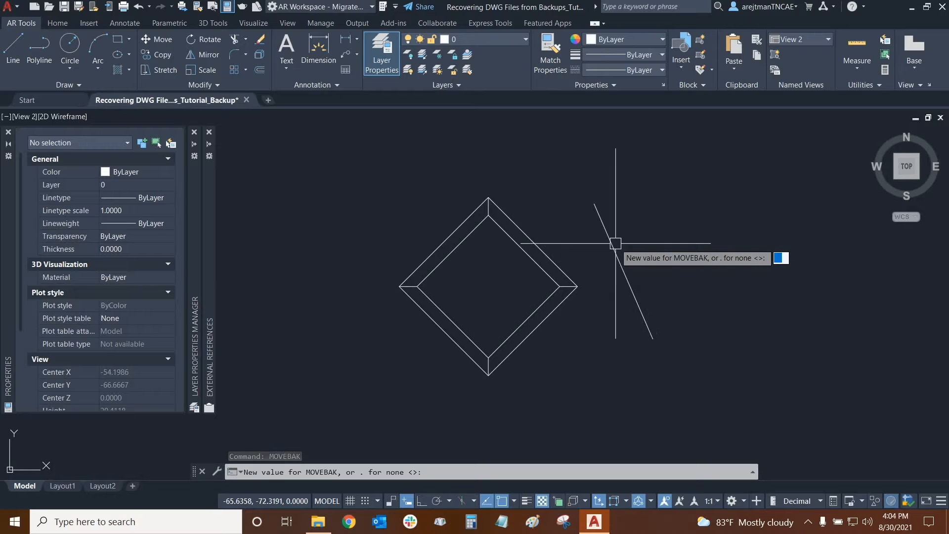
mouse_move(639, 254)
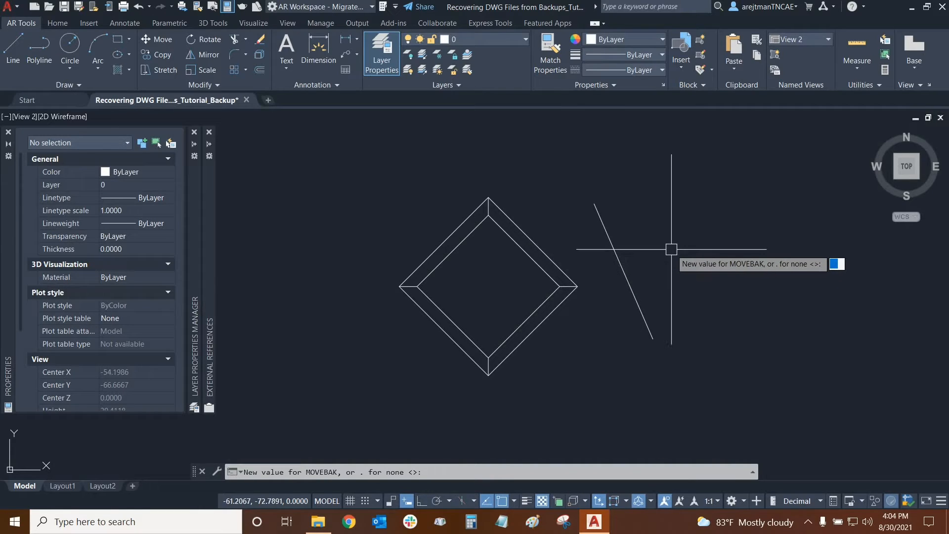
mouse_move(664, 250)
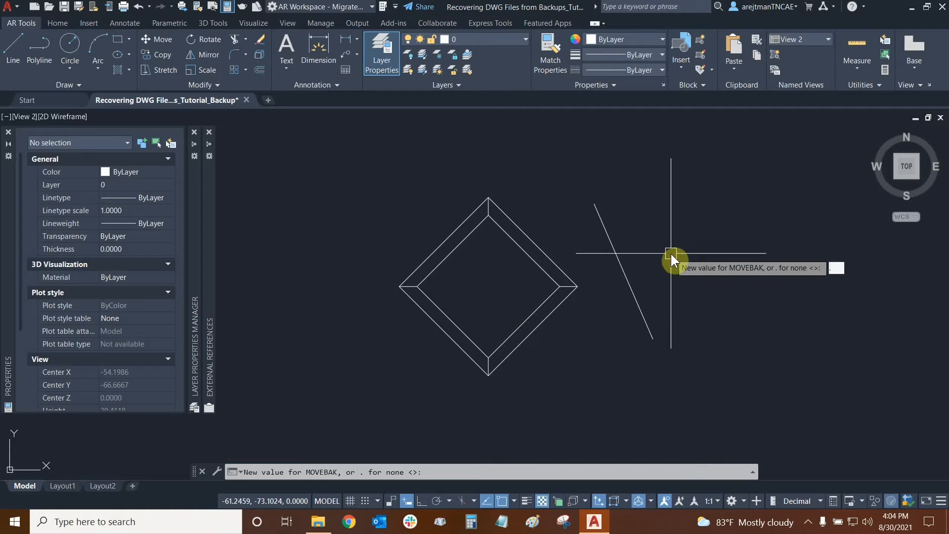
key("enter")
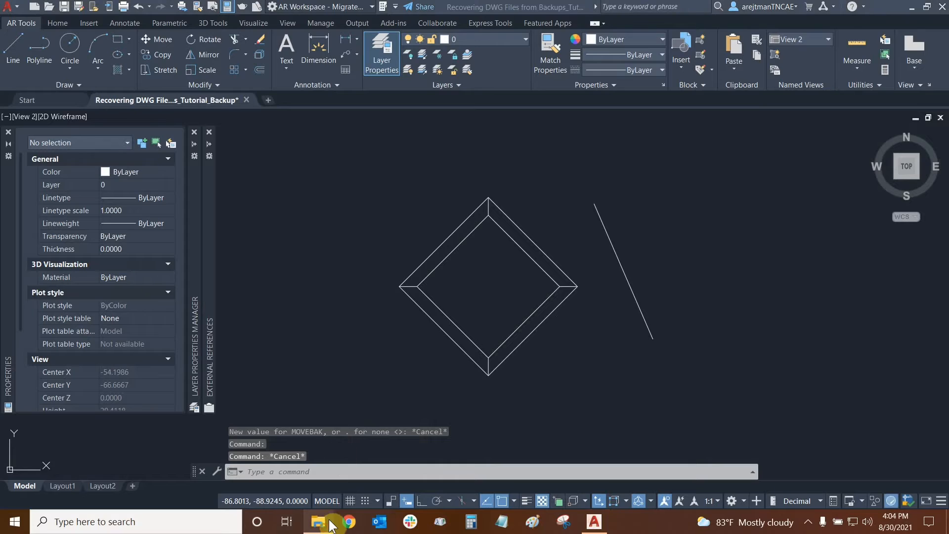
Step: Copy the Recordings folder path from File Explorer's address bar
left_click(318, 521)
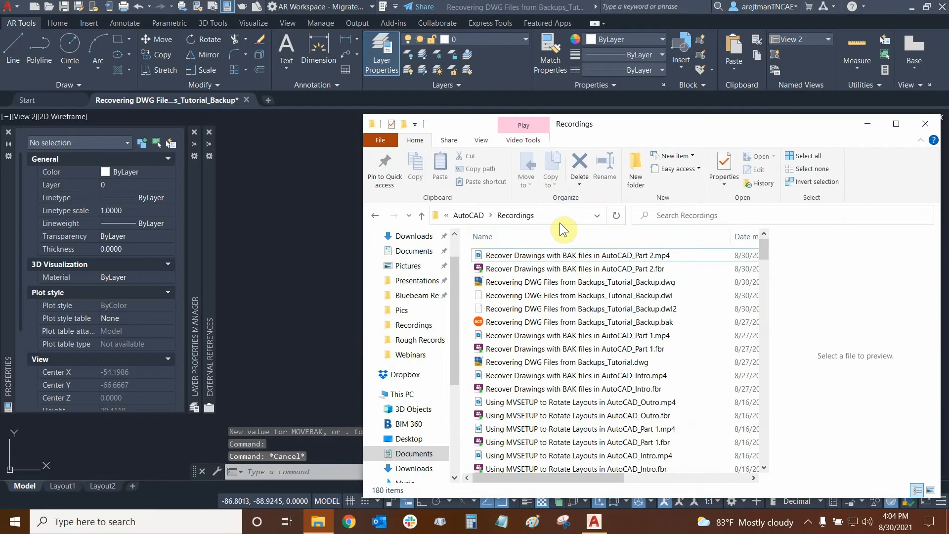
left_click(578, 322)
type("moveb")
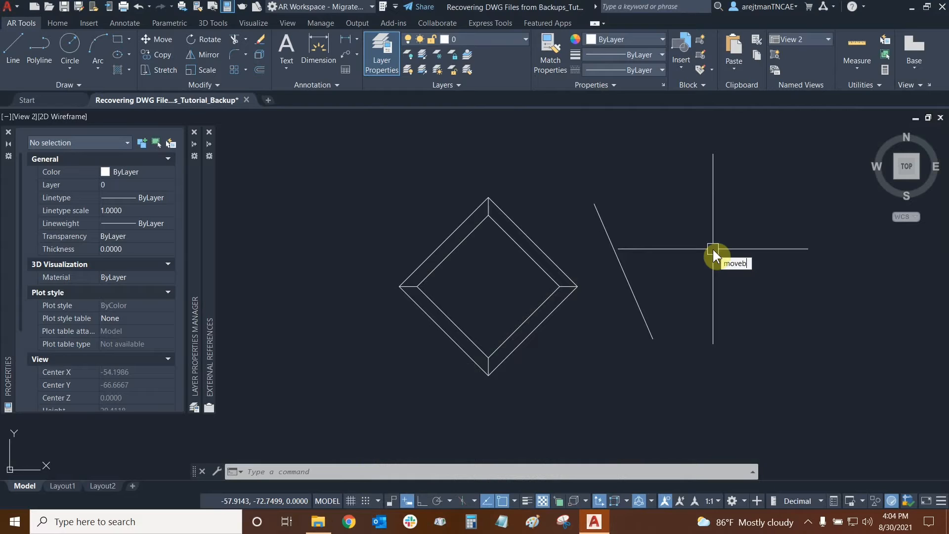
Step: Set MOVEBAK to the Documents\AutoCAD\Recordings folder path
key("enter")
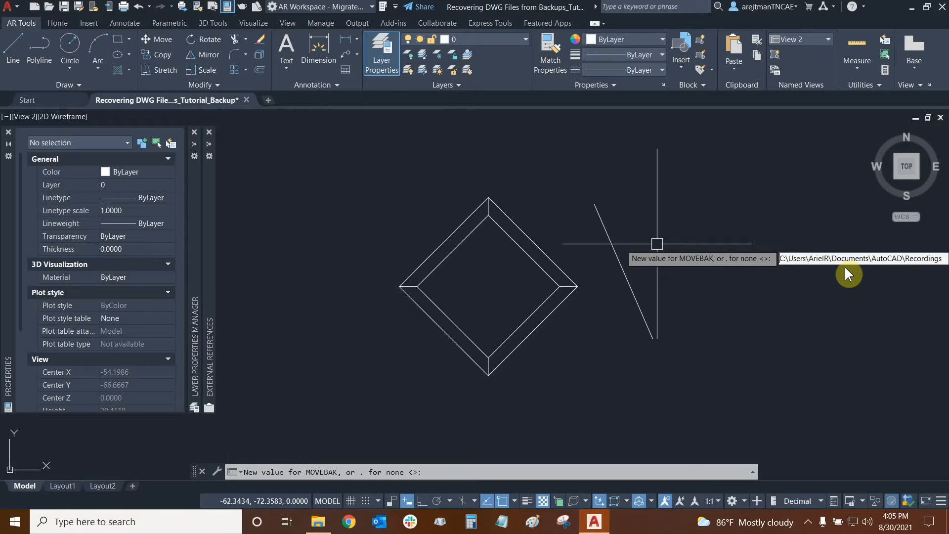
double_click(923, 258)
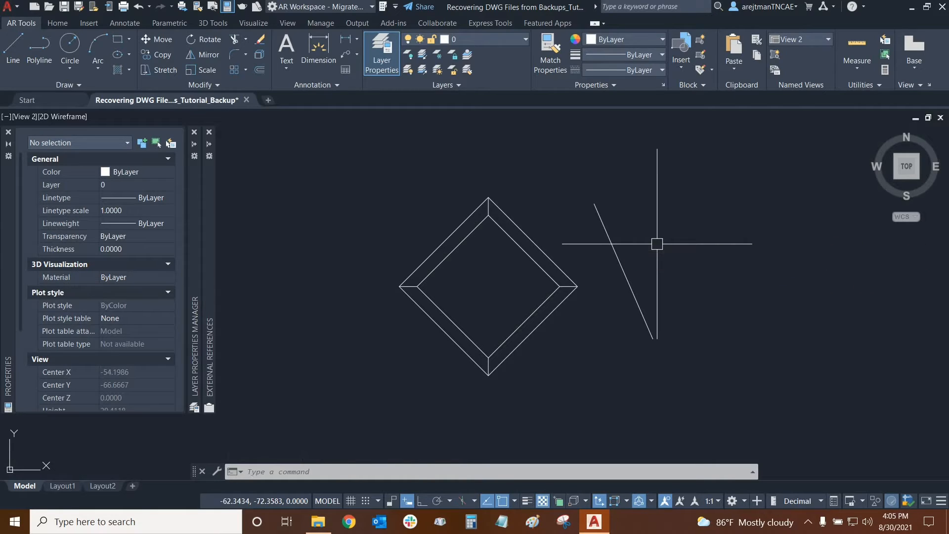
type("MOVEBAK")
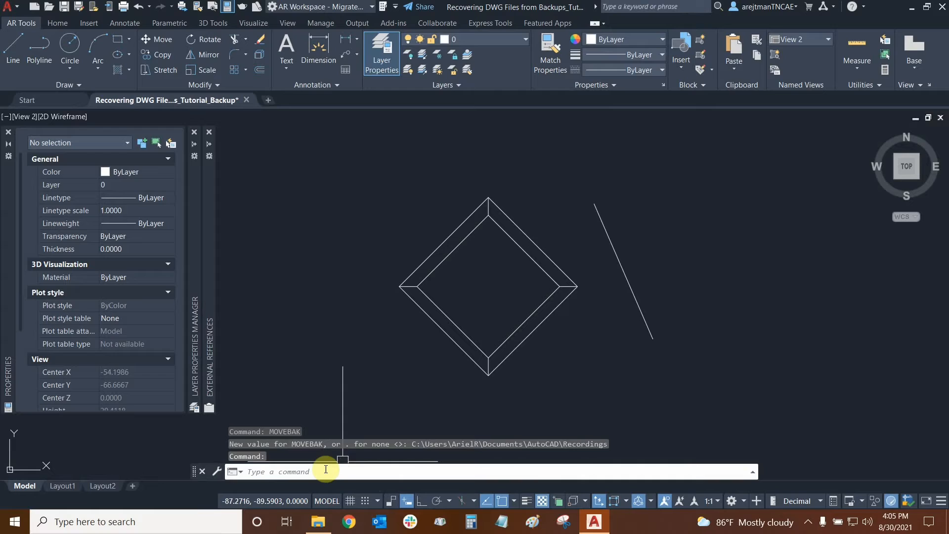
mouse_move(706, 261)
type("MOVE")
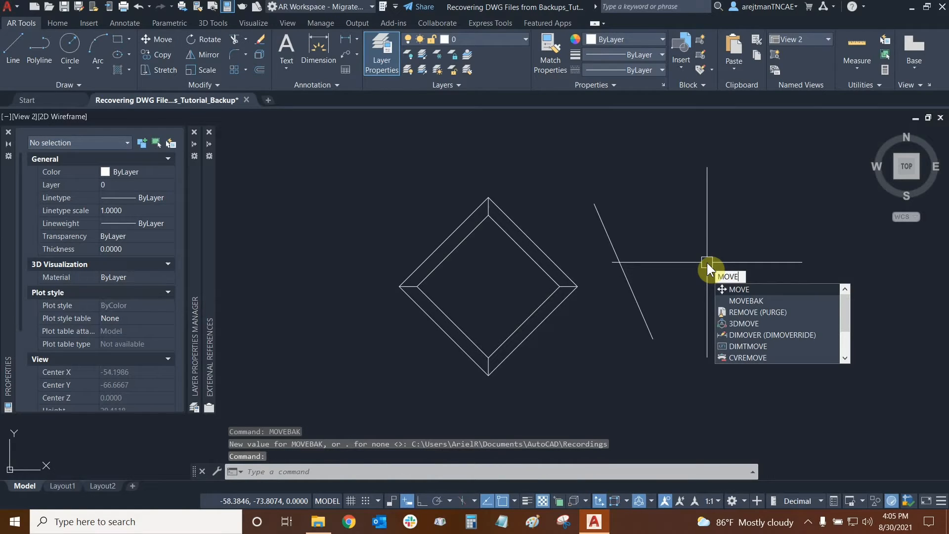
Step: Clear MOVEBAK to none and recall MOVEBAK to confirm the empty value
key("enter")
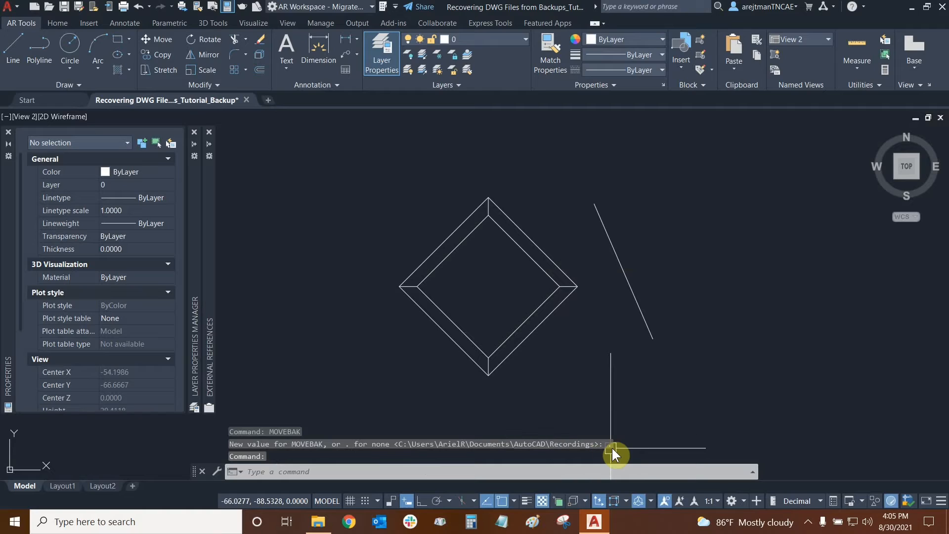
type("mov")
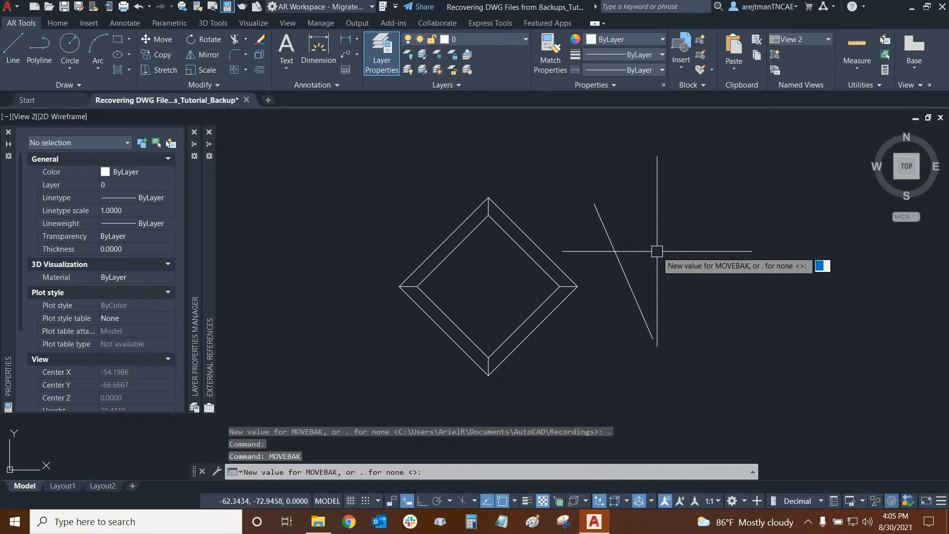
mouse_move(663, 249)
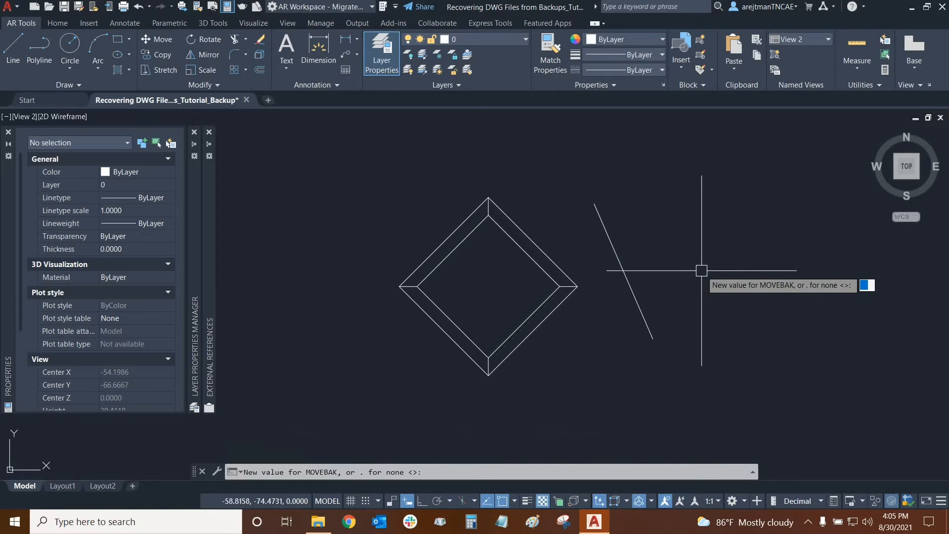
mouse_move(688, 259)
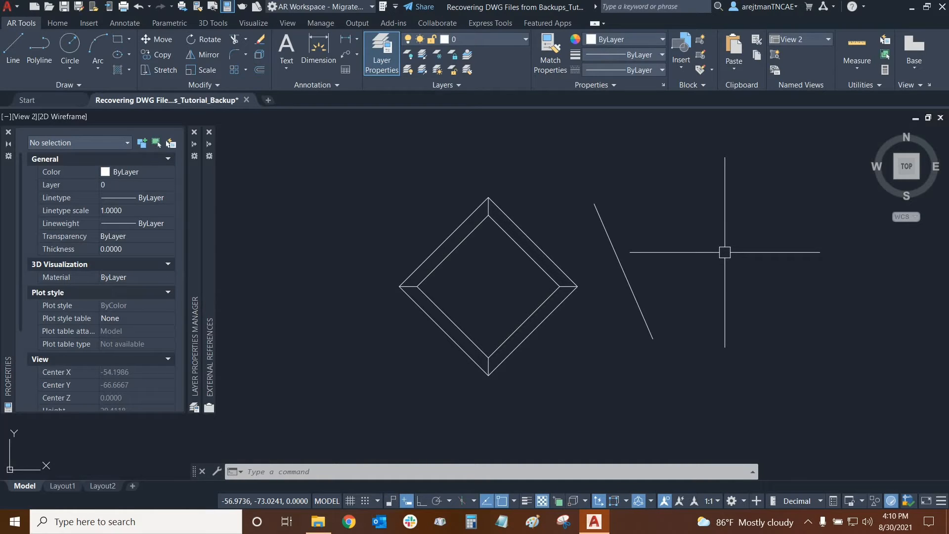
Step: Check the autosave setting in Options, then cancel the SAVETIME prompt showing 15
left_click(10, 6)
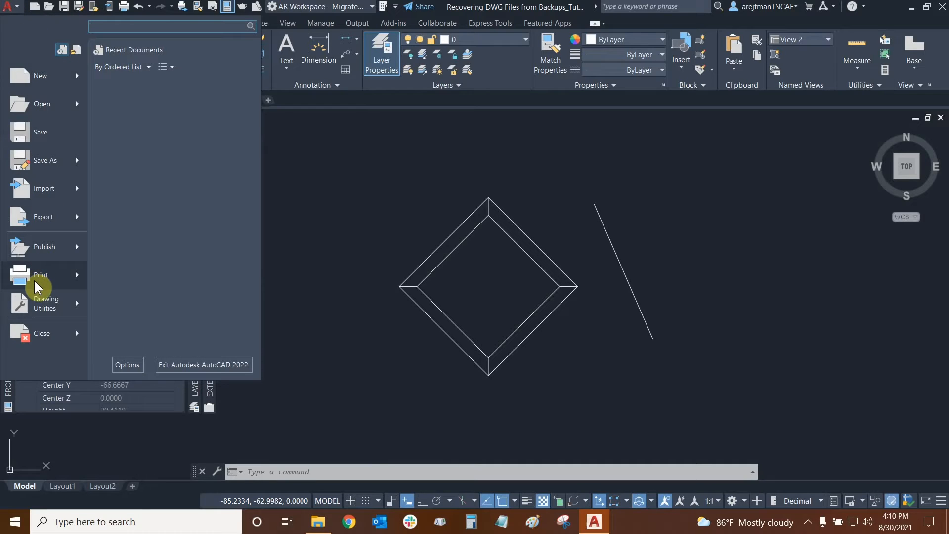
left_click(127, 364)
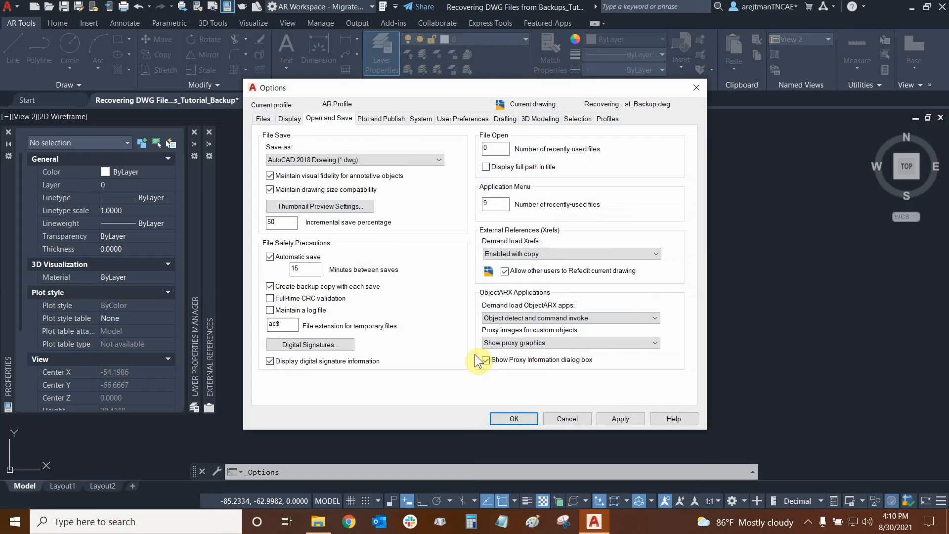
left_click(513, 418)
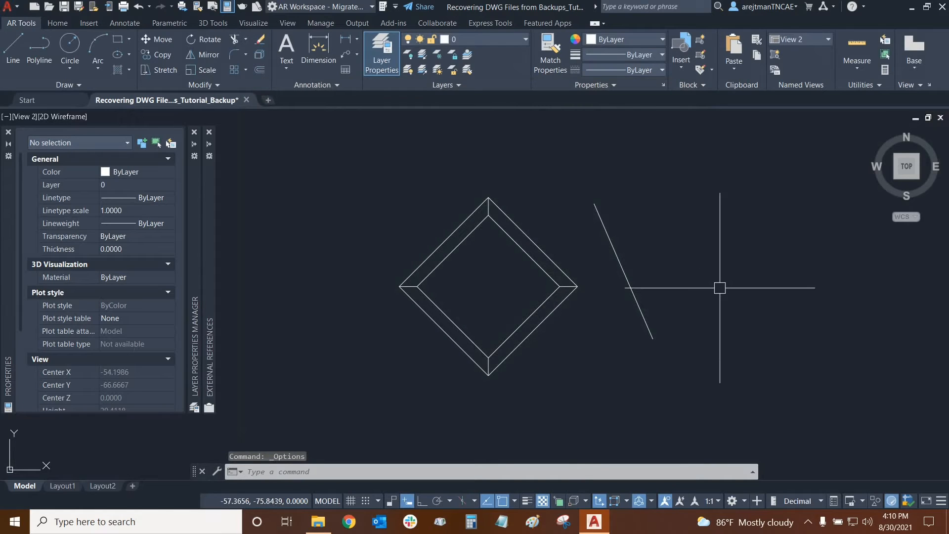
mouse_move(743, 285)
type("SAVETIME")
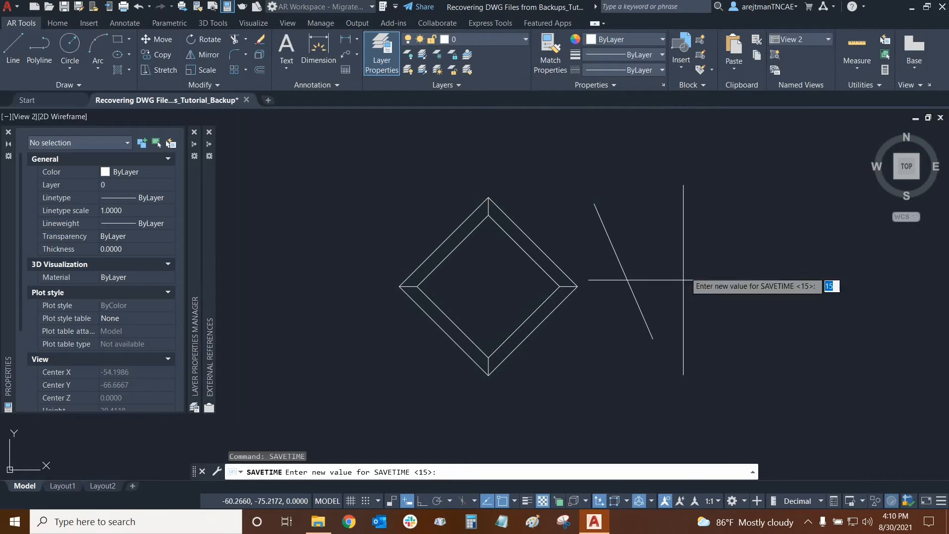
mouse_move(687, 248)
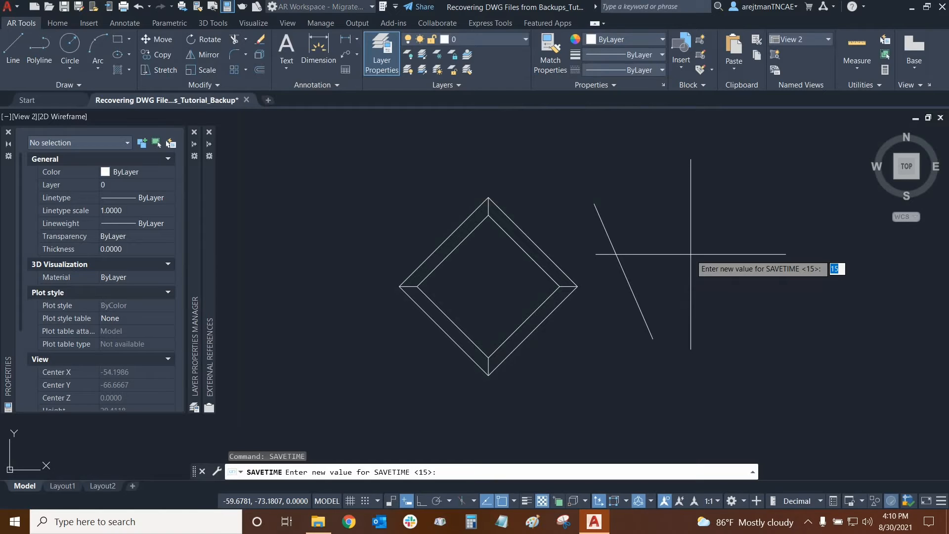
key("Escape")
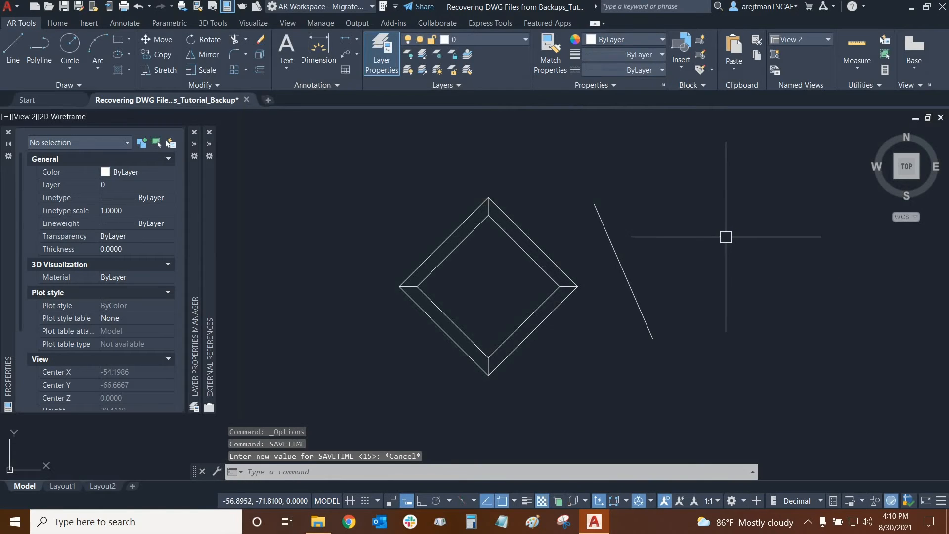
mouse_move(724, 255)
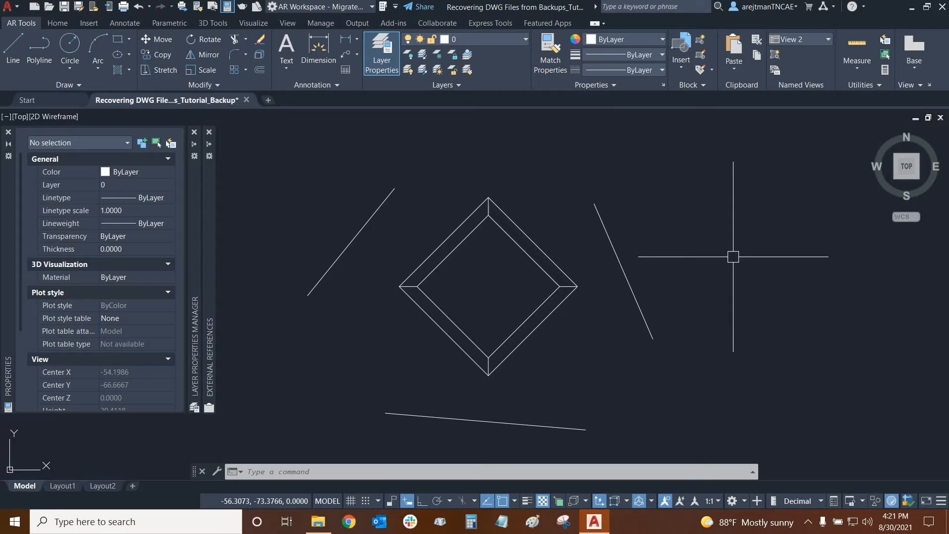
mouse_move(732, 277)
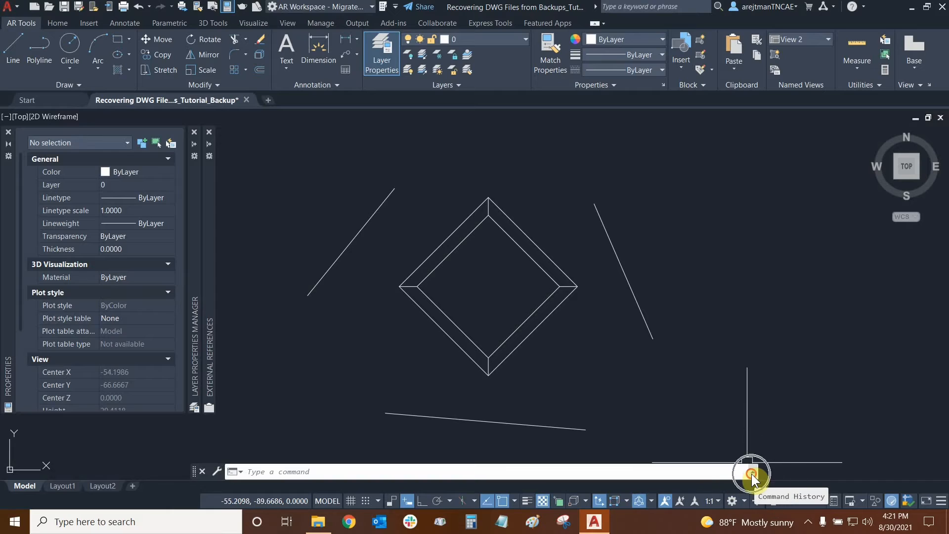
left_click(751, 474)
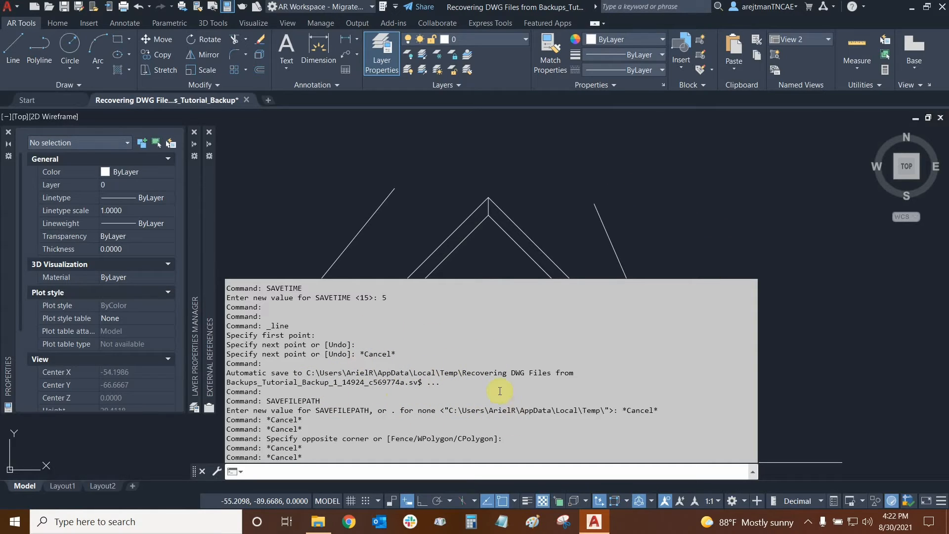
mouse_move(726, 234)
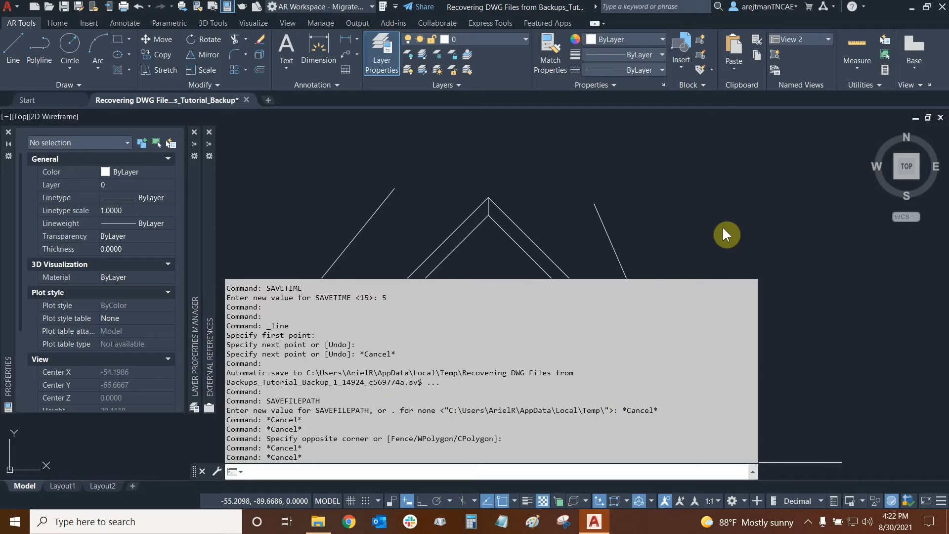
type("sav")
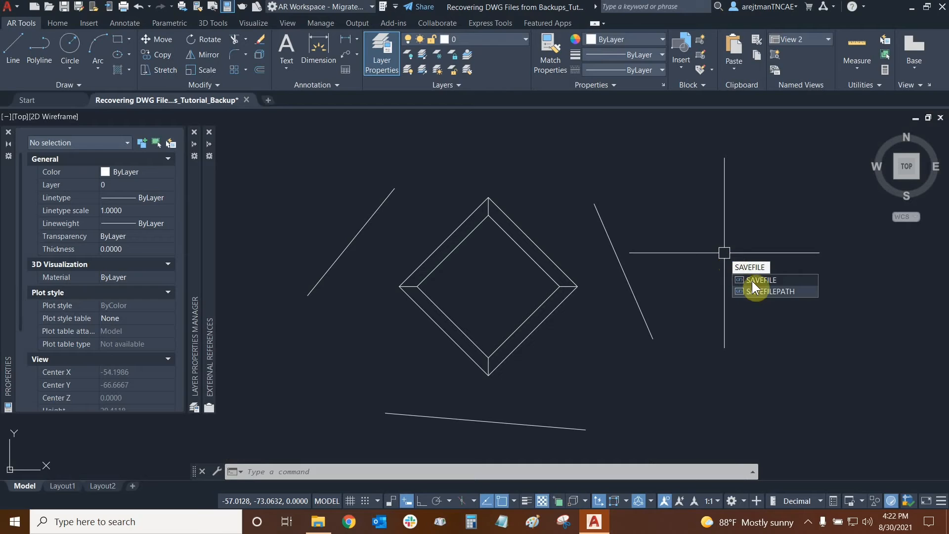
left_click(770, 292)
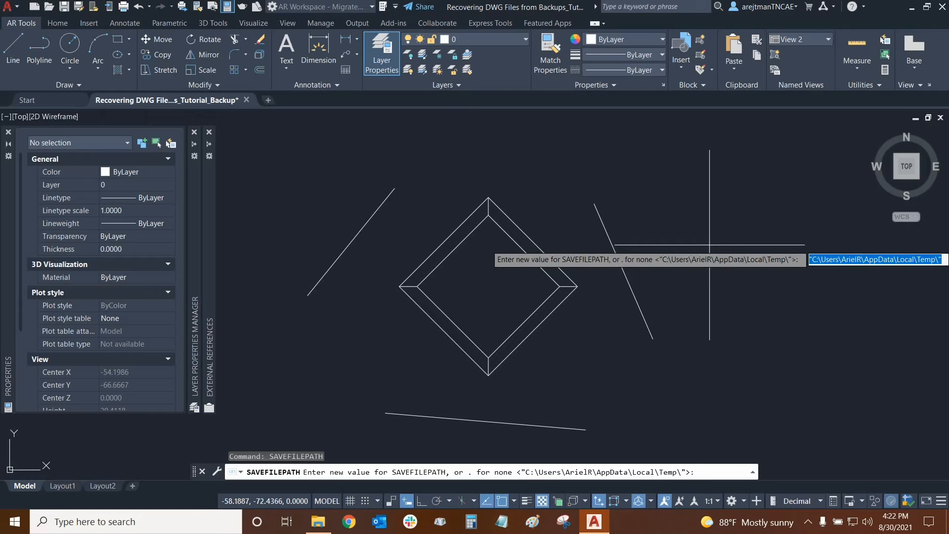
key("Escape")
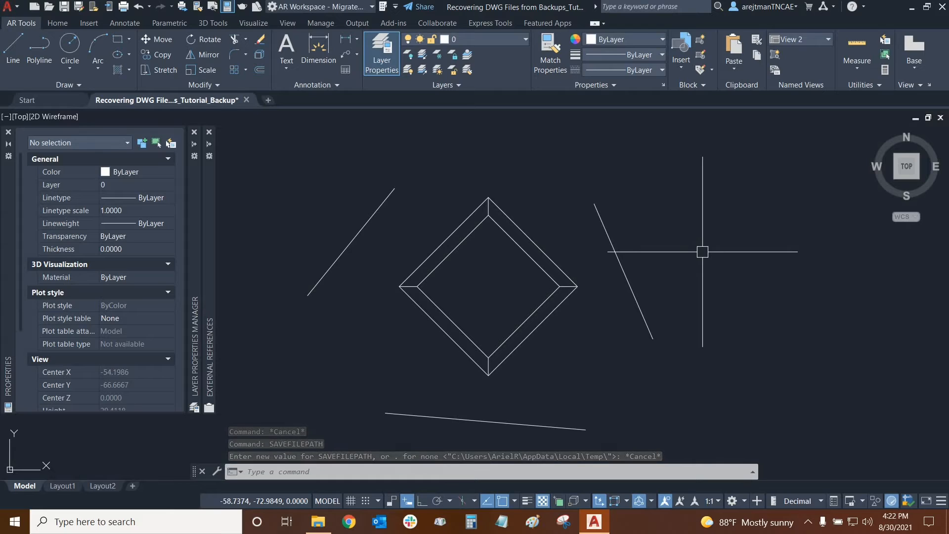
left_click(318, 521)
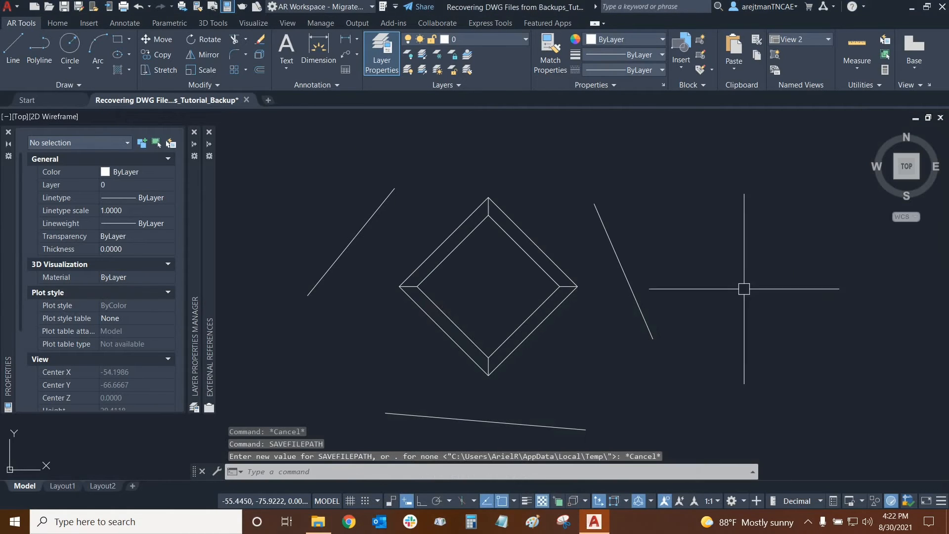
mouse_move(739, 253)
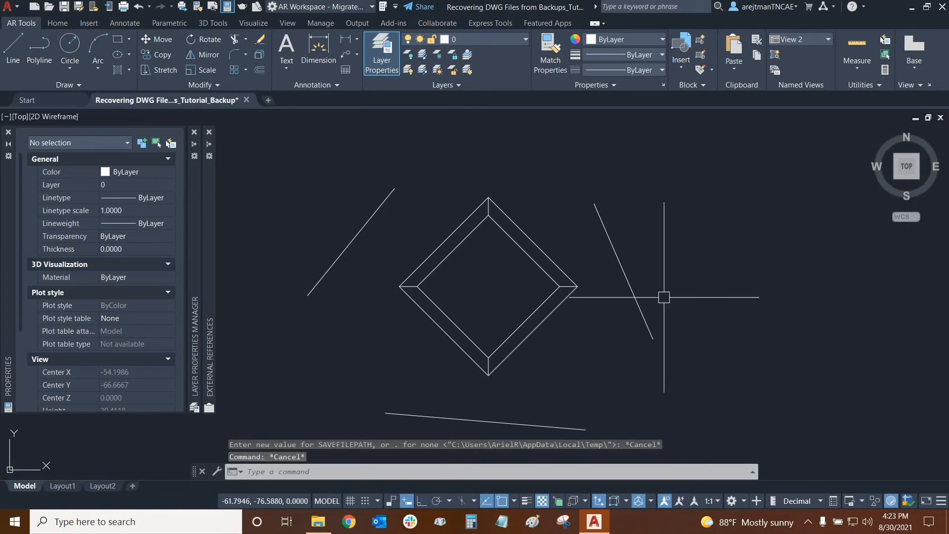
mouse_move(736, 256)
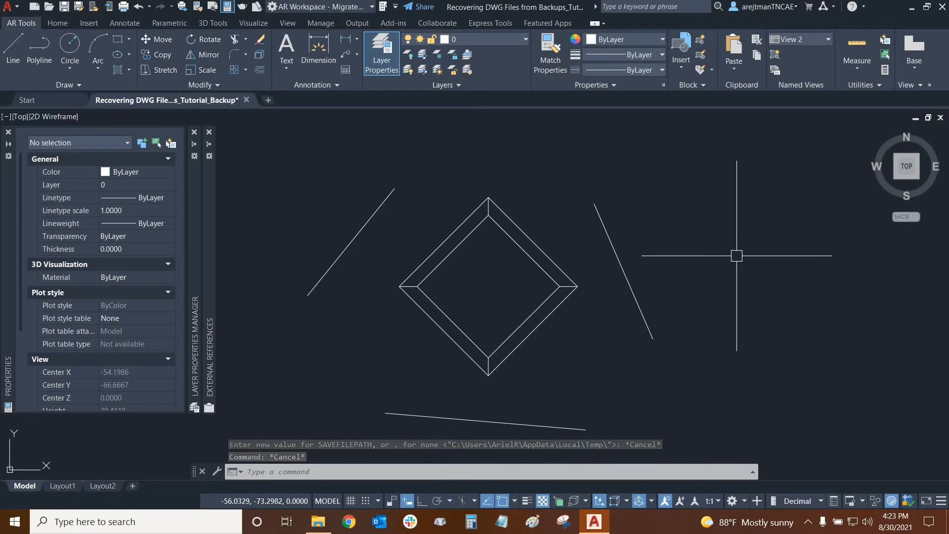
mouse_move(792, 242)
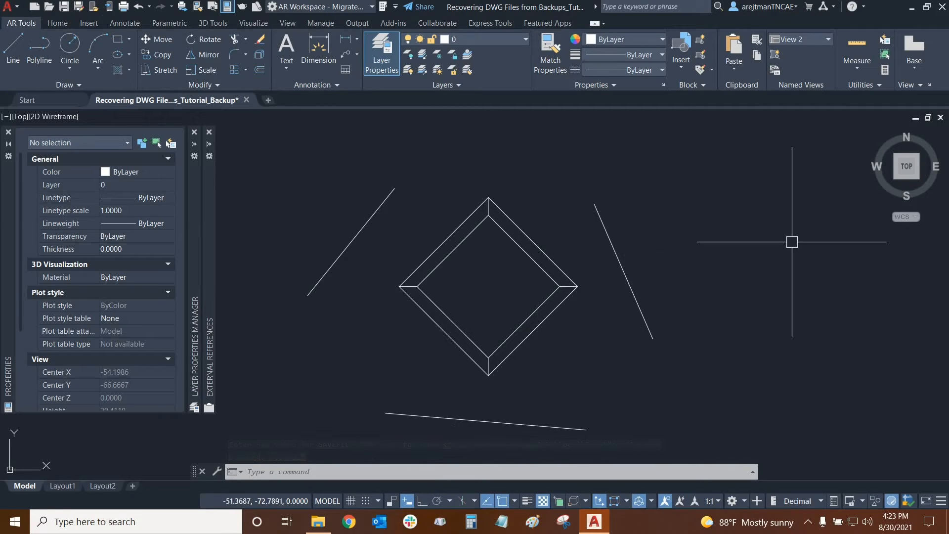
mouse_move(754, 262)
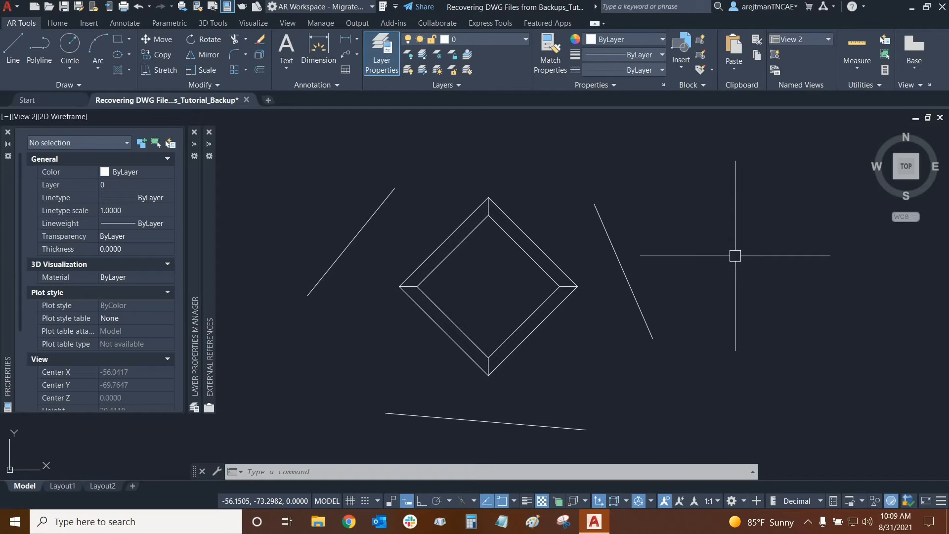
Step: Call up SAVETIME to review the current 1-minute autosave interval
type("savet")
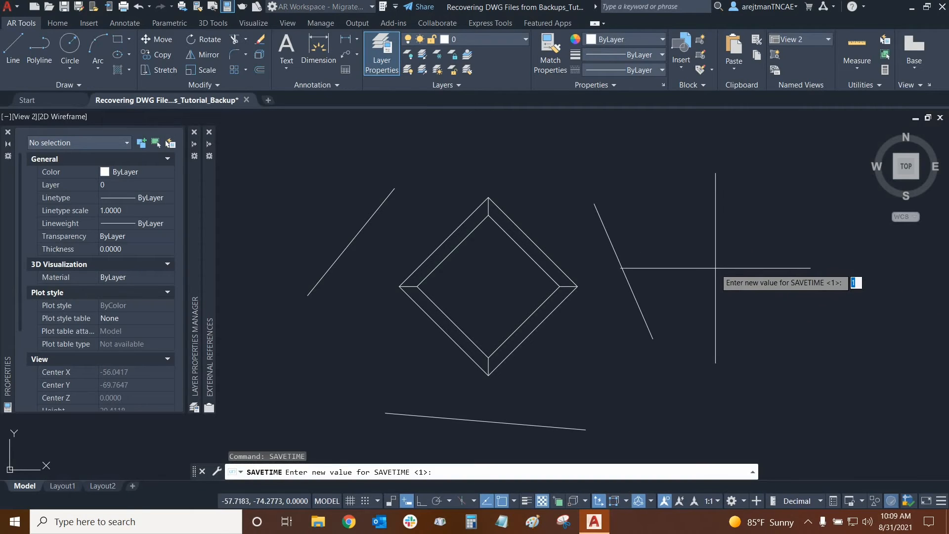
mouse_move(696, 257)
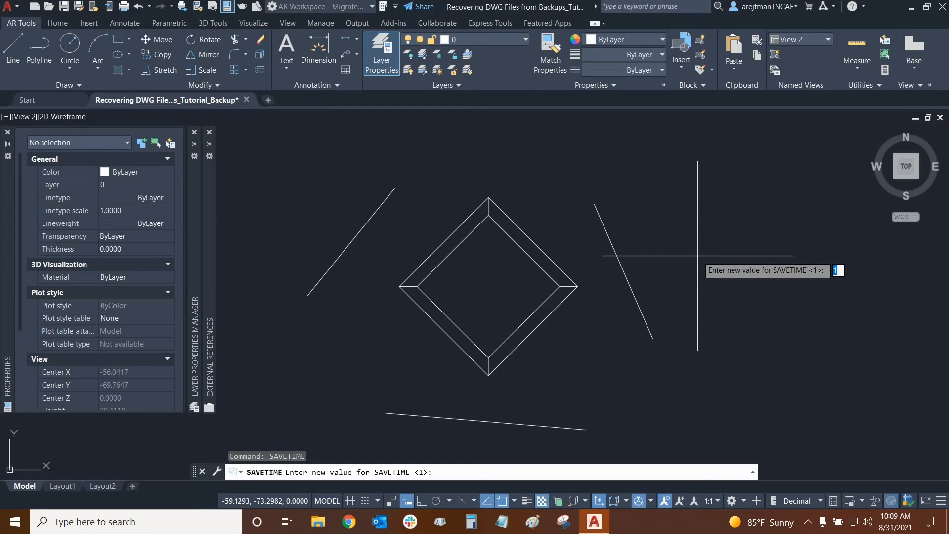
mouse_move(701, 263)
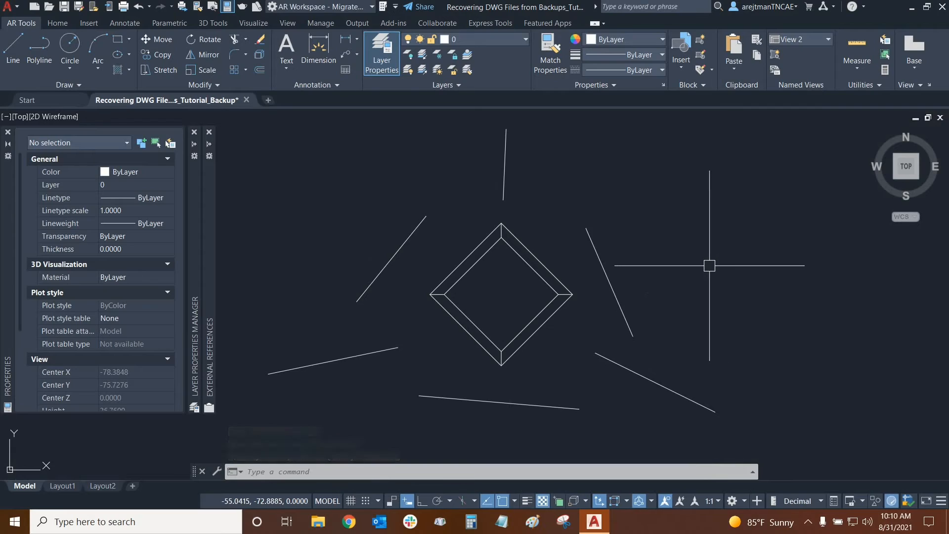
mouse_move(714, 267)
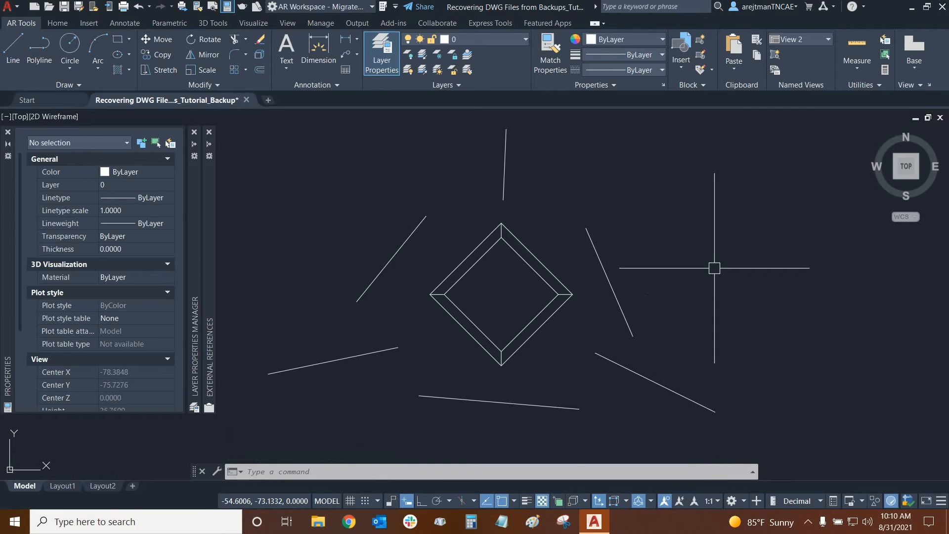
mouse_move(724, 265)
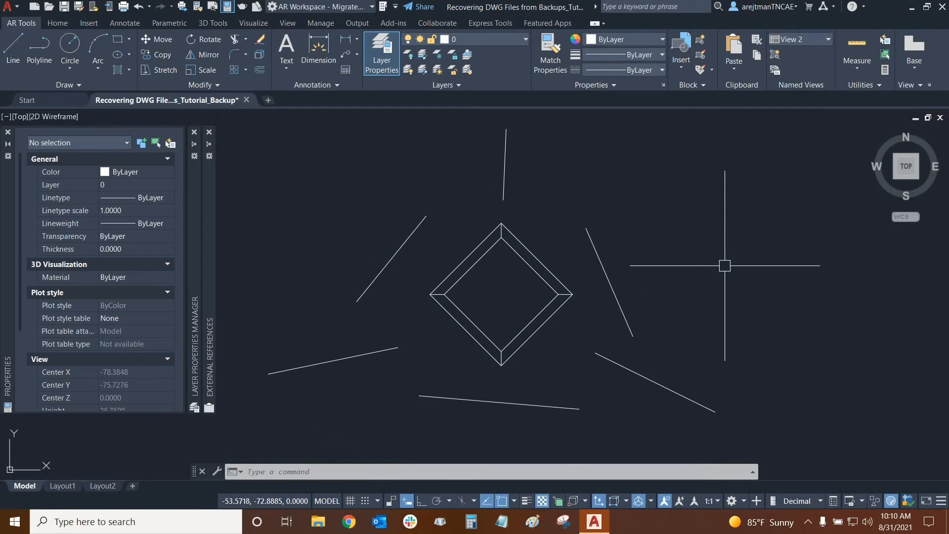
mouse_move(724, 265)
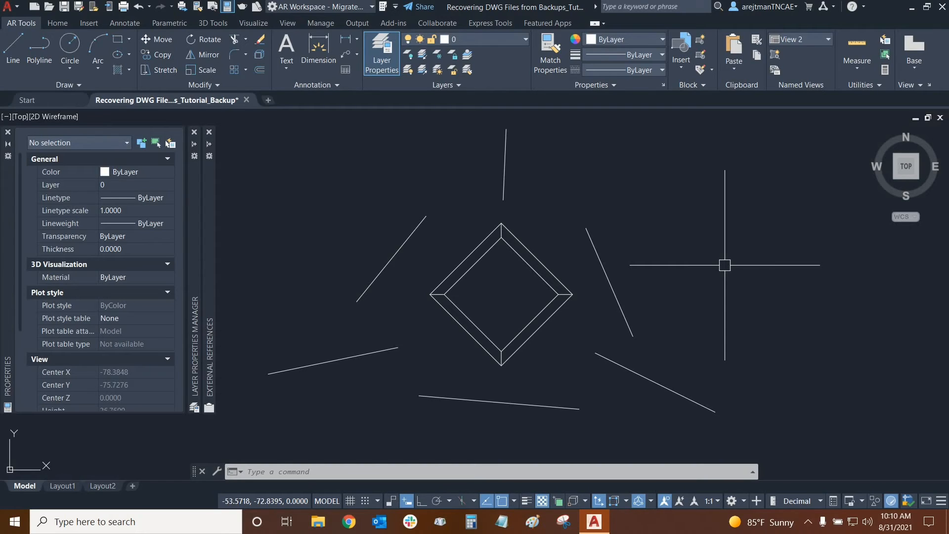
Step: Launch Task Manager from the taskbar context menu
right_click(744, 522)
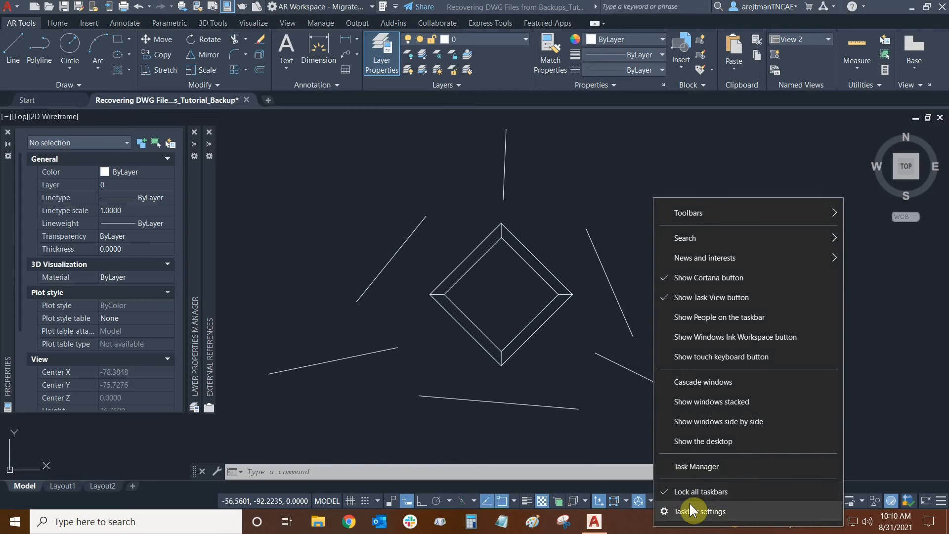
left_click(696, 466)
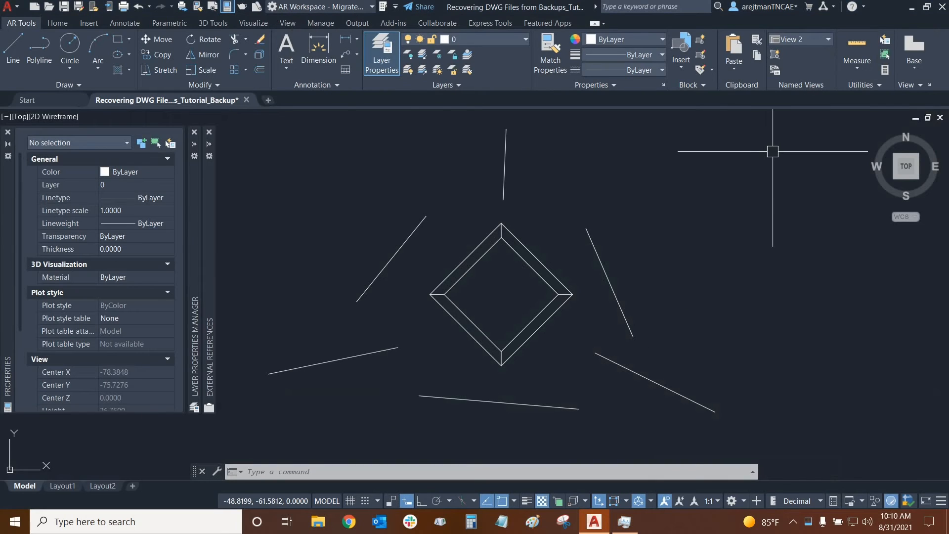
mouse_move(709, 272)
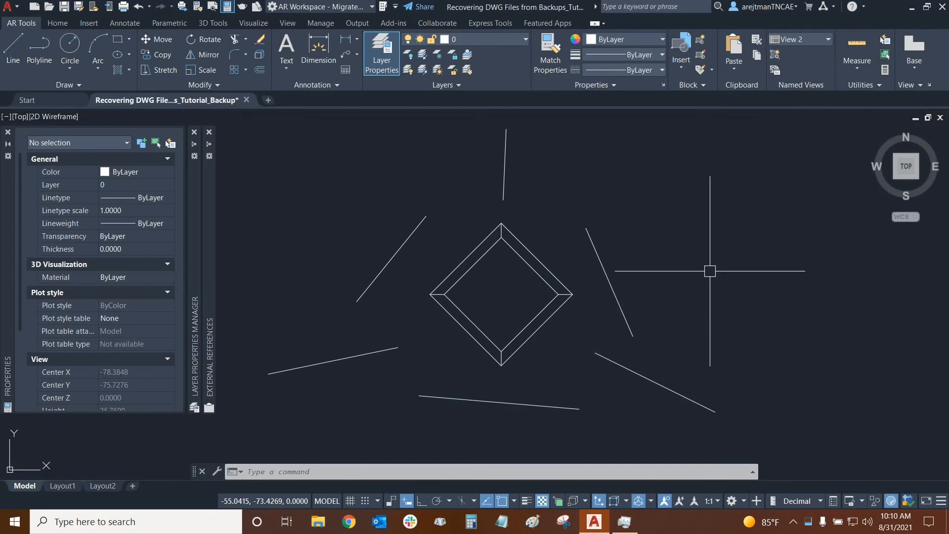
mouse_move(713, 267)
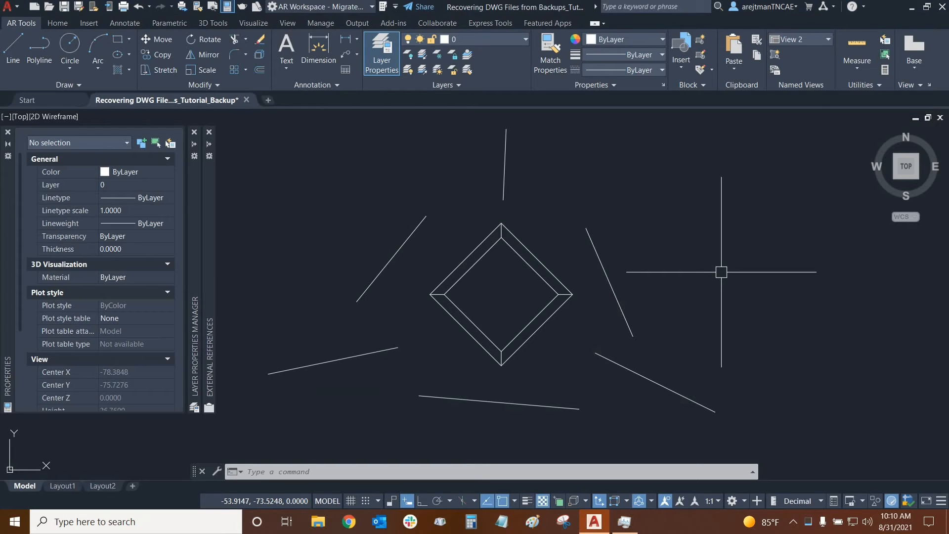
mouse_move(720, 267)
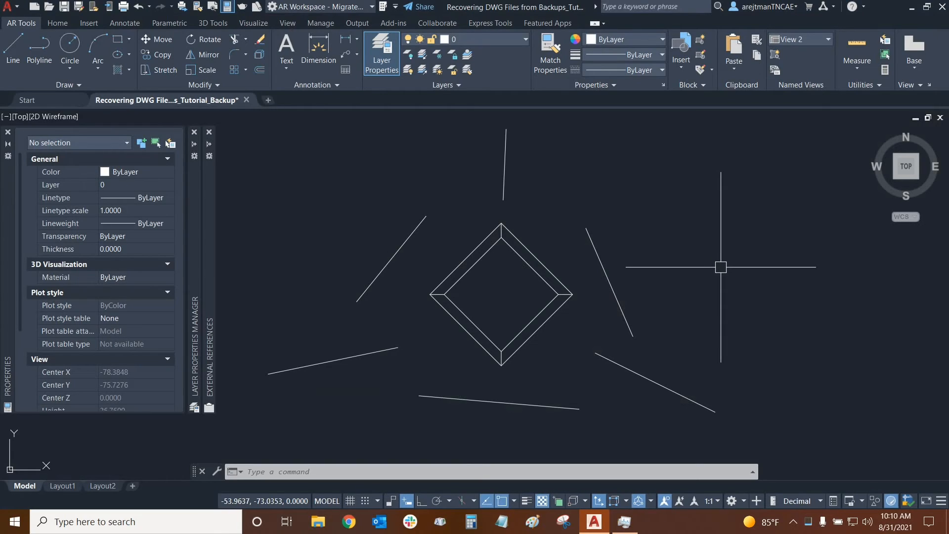
mouse_move(720, 267)
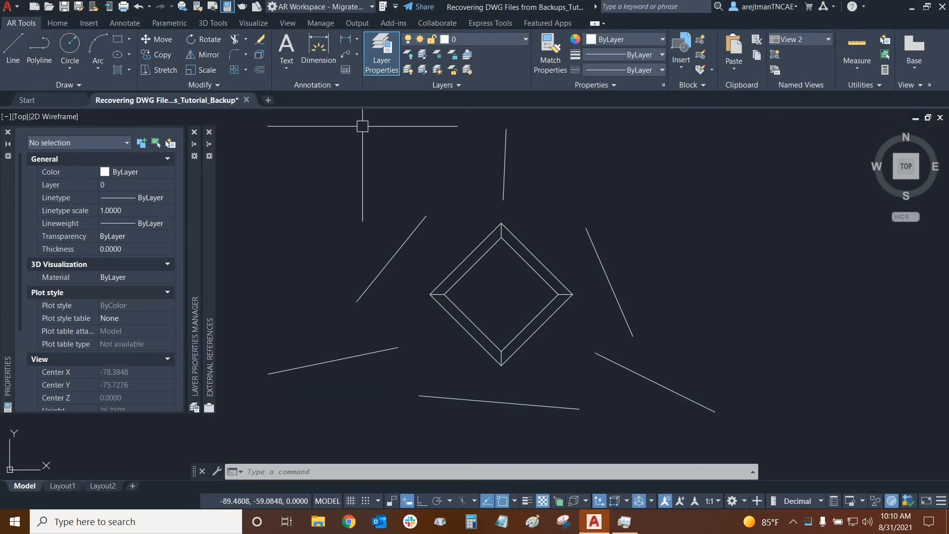
mouse_move(707, 257)
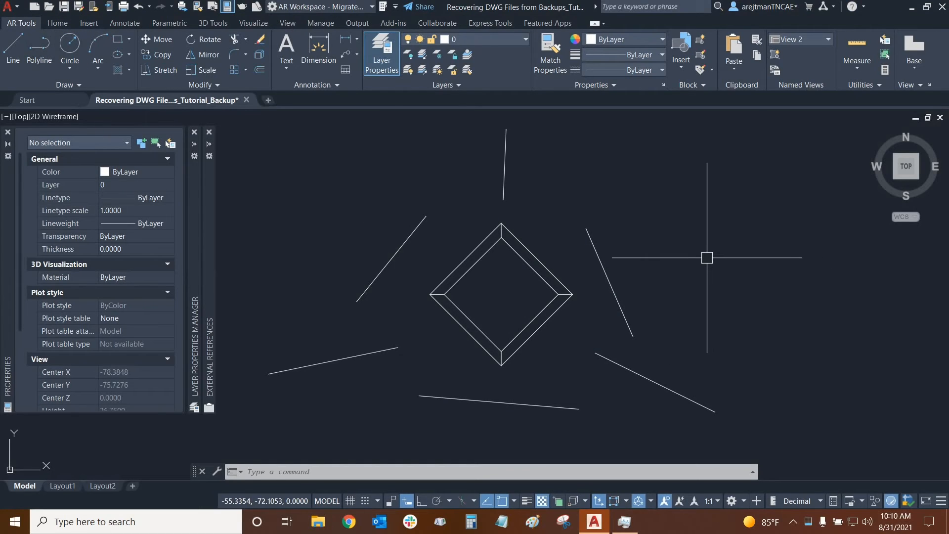
mouse_move(726, 257)
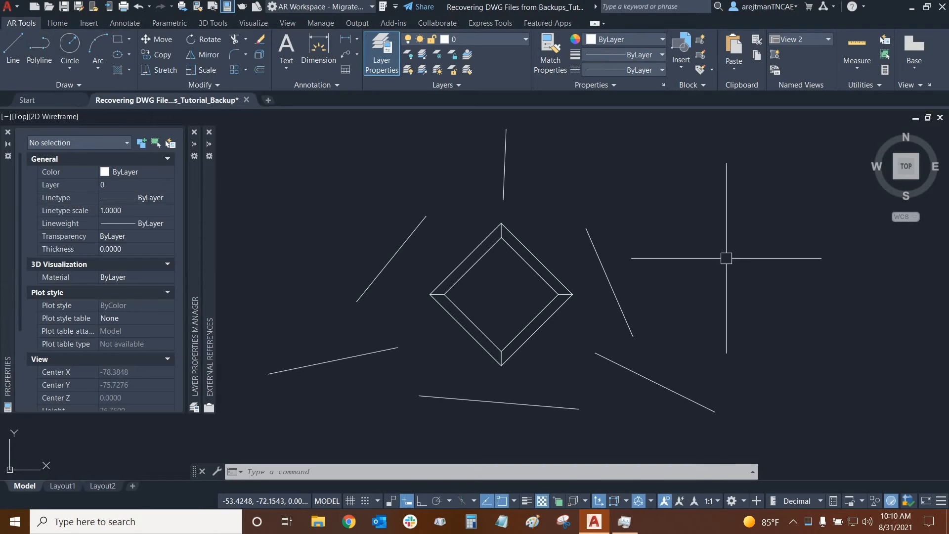
mouse_move(723, 257)
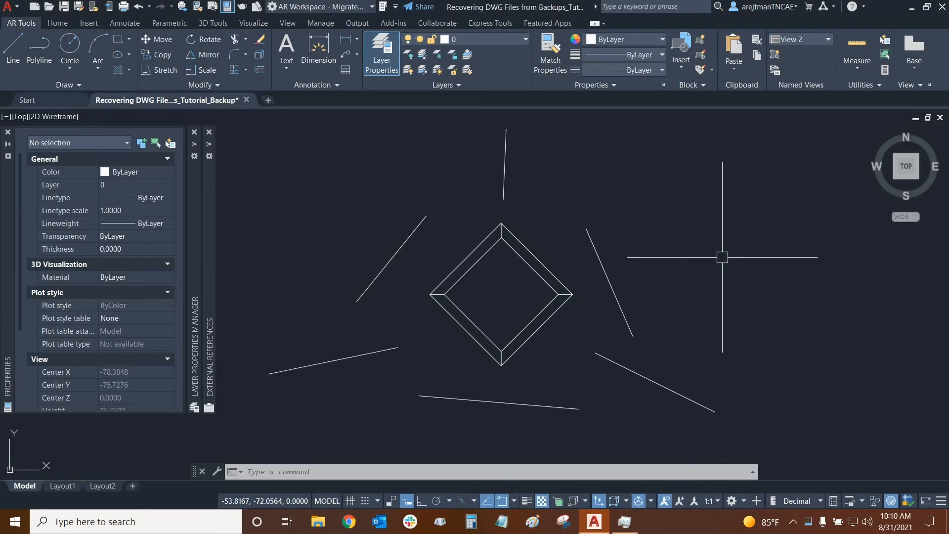
mouse_move(730, 262)
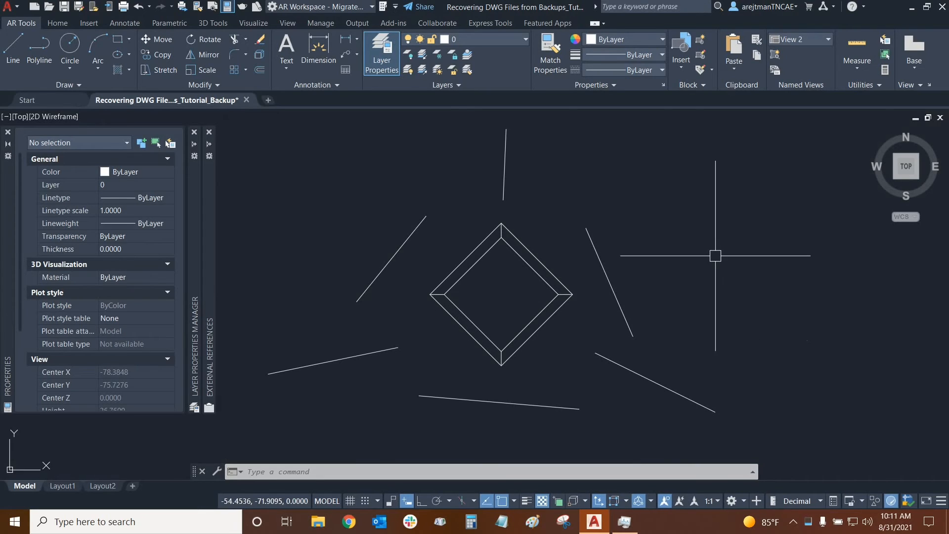
mouse_move(666, 211)
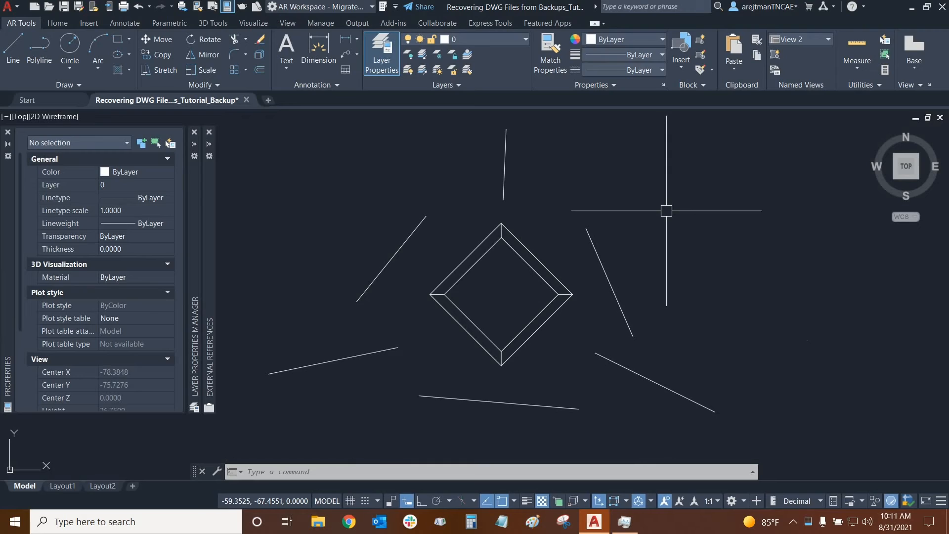
mouse_move(647, 212)
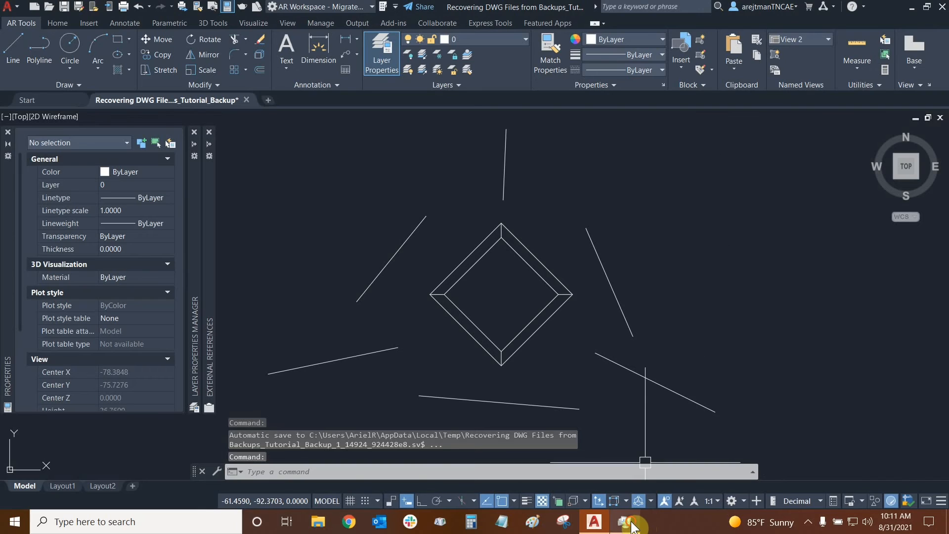
Step: End the AutoCAD Application task in Task Manager, then close Task Manager
left_click(624, 521)
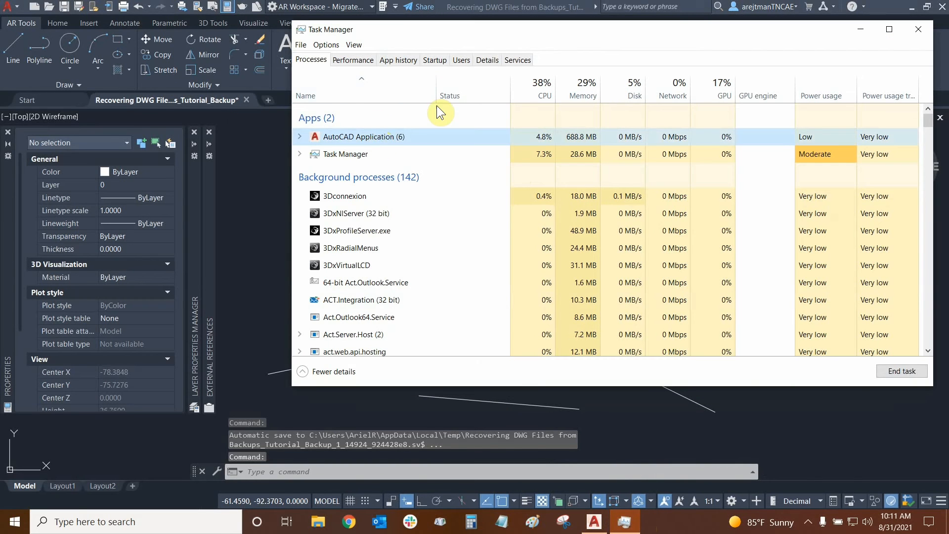
right_click(364, 137)
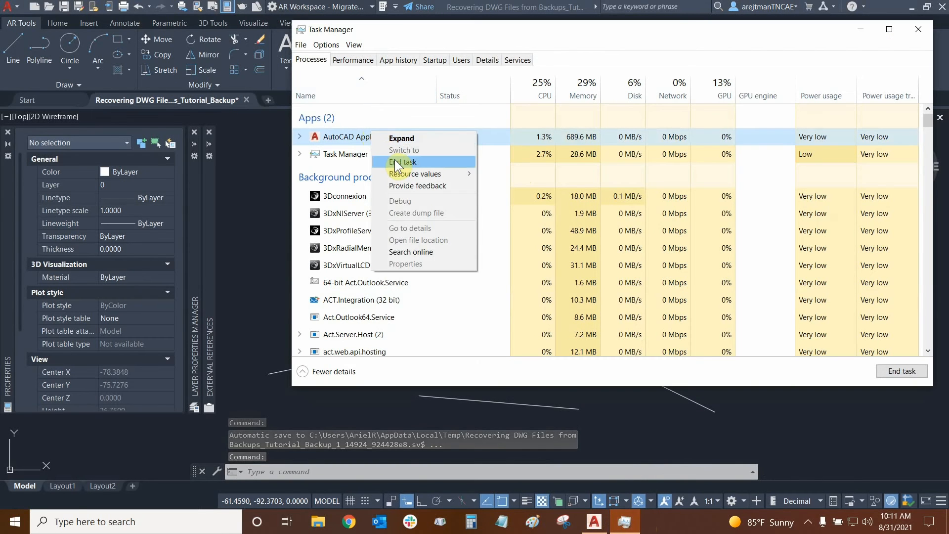
left_click(403, 162)
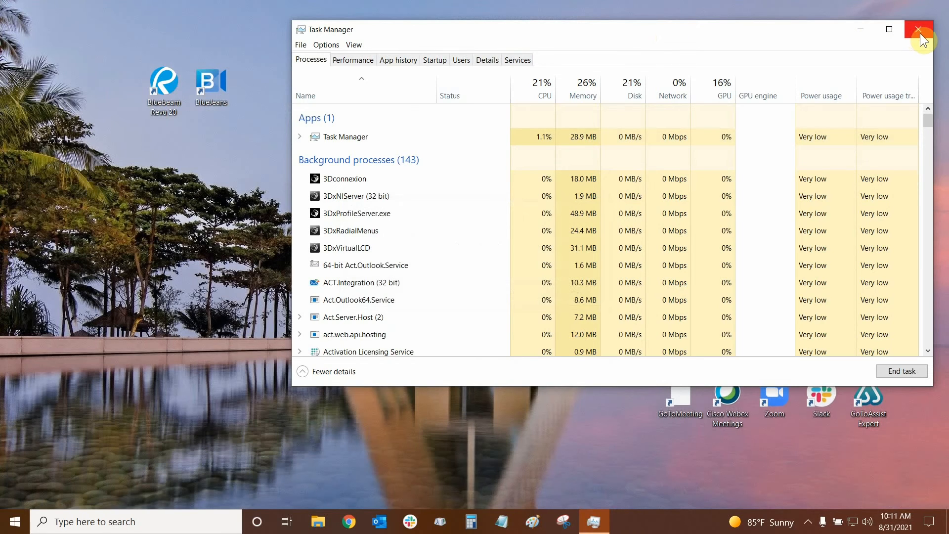
left_click(919, 30)
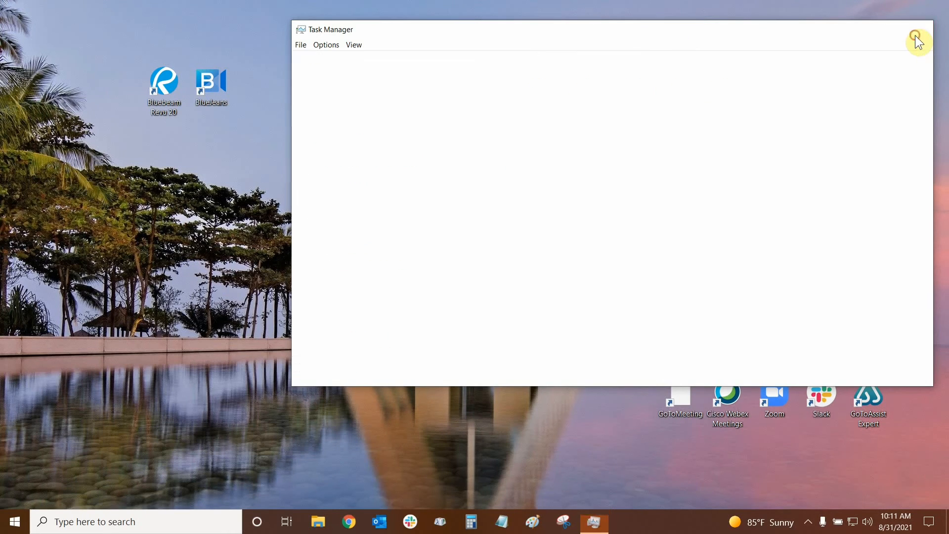
left_click(916, 35)
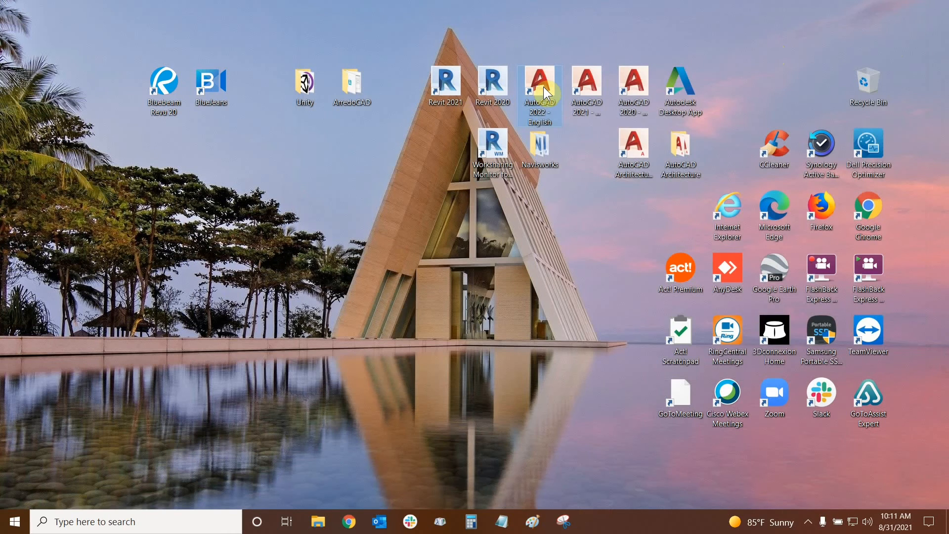
Step: Relaunch AutoCAD 2022, expand the Drawing Recovery notice details, and dismiss it
double_click(538, 84)
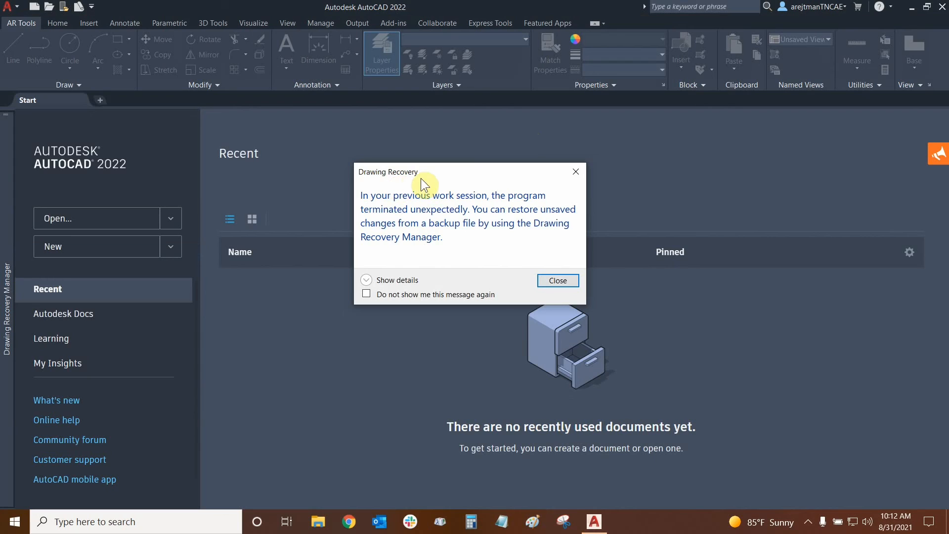
mouse_move(552, 212)
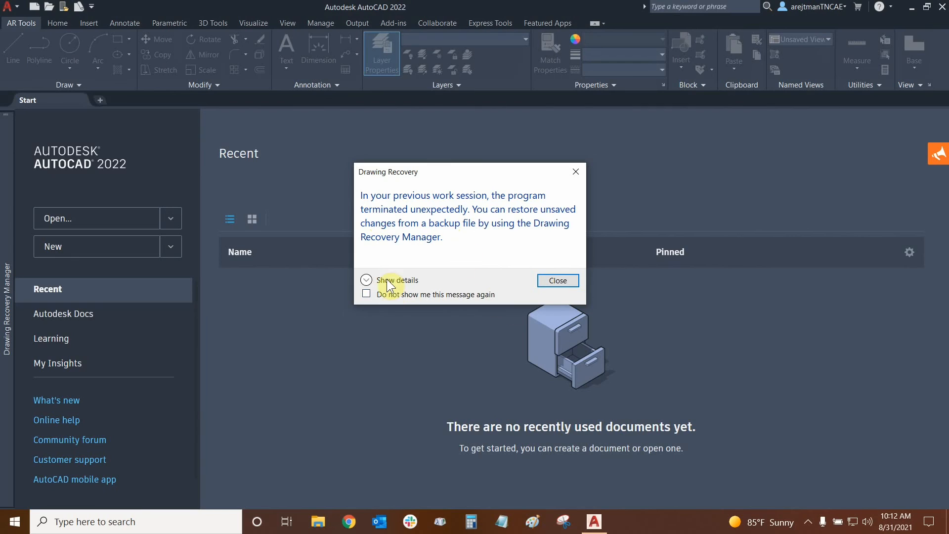
left_click(366, 280)
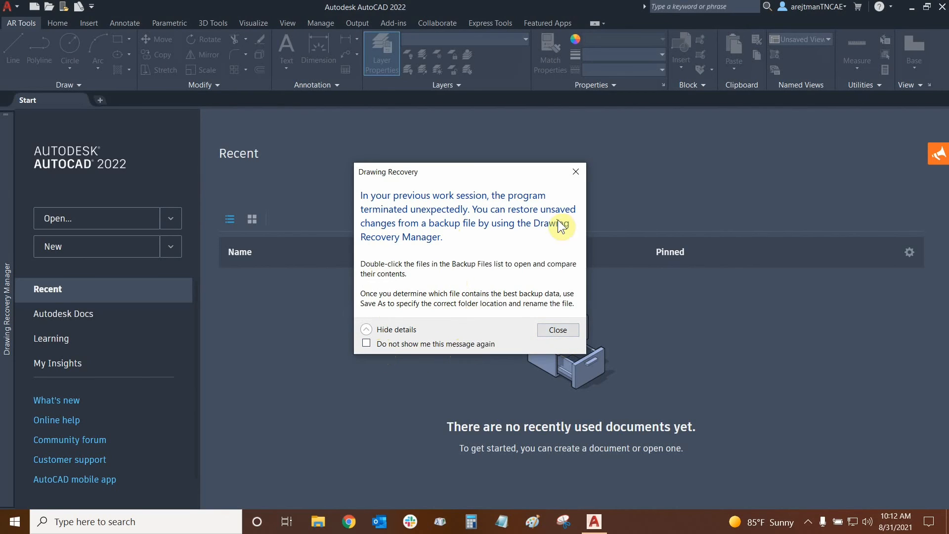
left_click(556, 330)
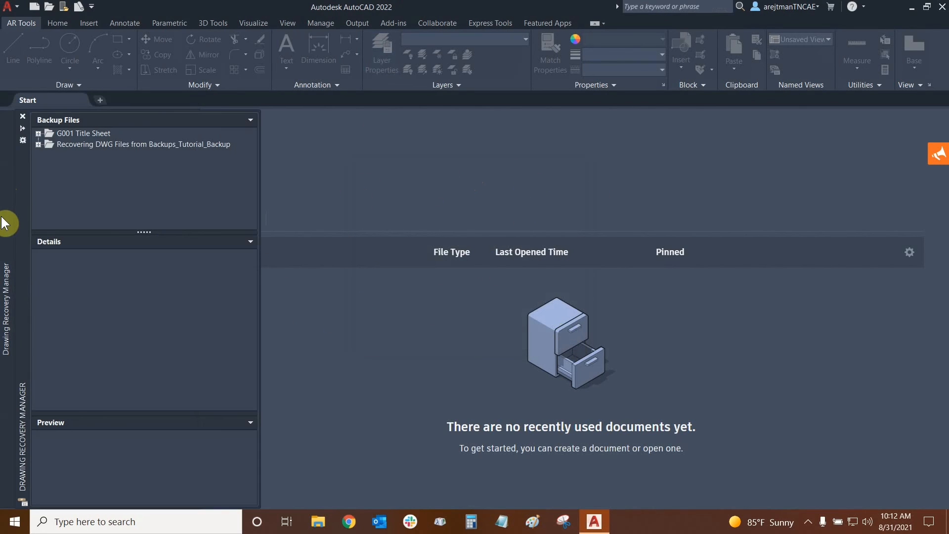
mouse_move(9, 246)
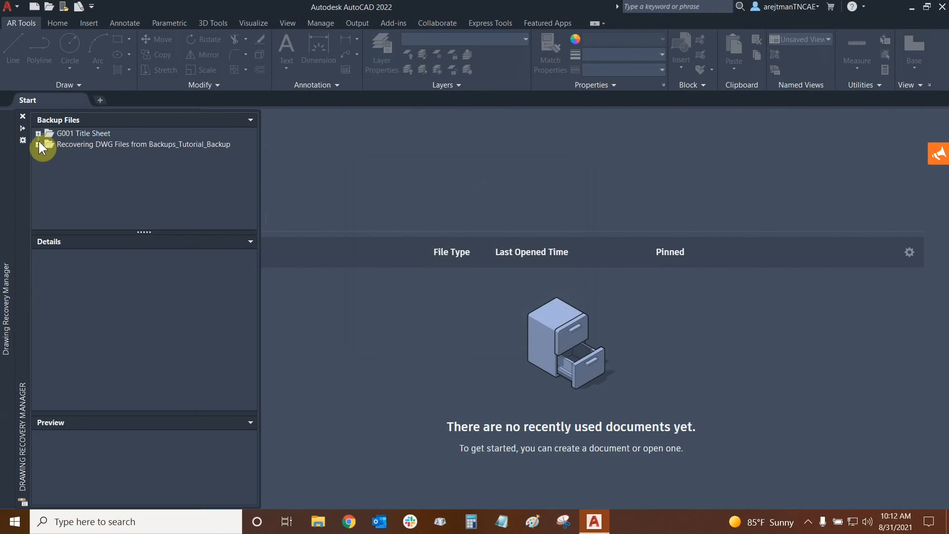
Step: Compare the tutorial drawing's .sv$, .dwg and .bak backups, then load the .sv$ autosave
left_click(83, 132)
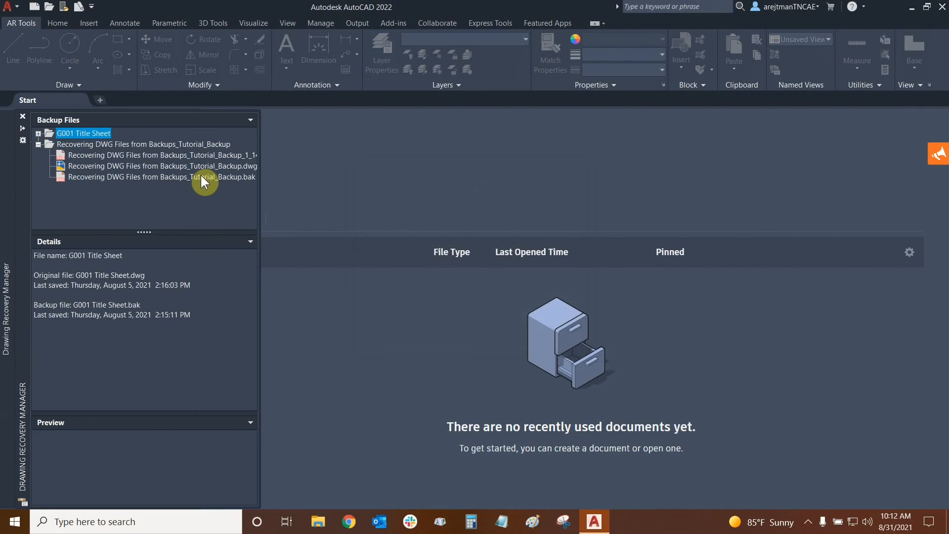
left_click(161, 155)
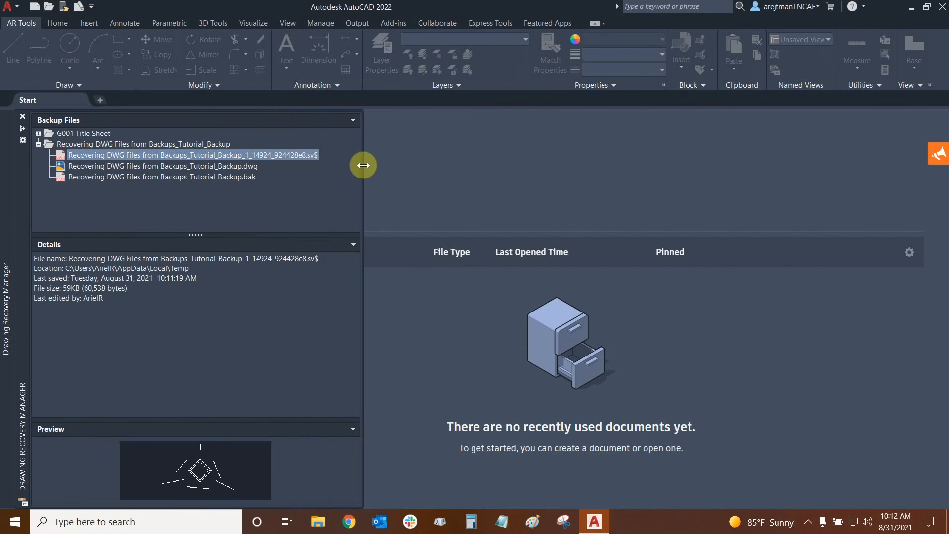
left_click_drag(363, 165, 307, 162)
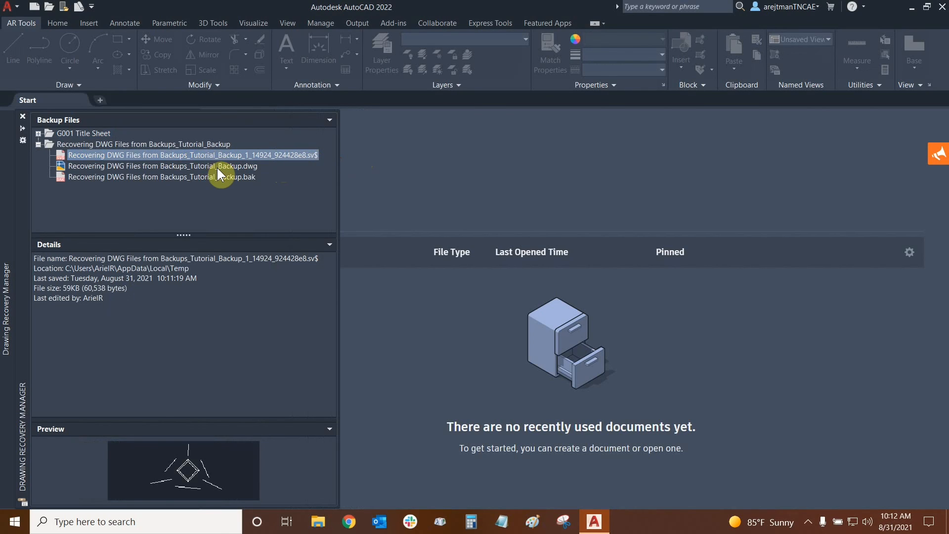
left_click(162, 167)
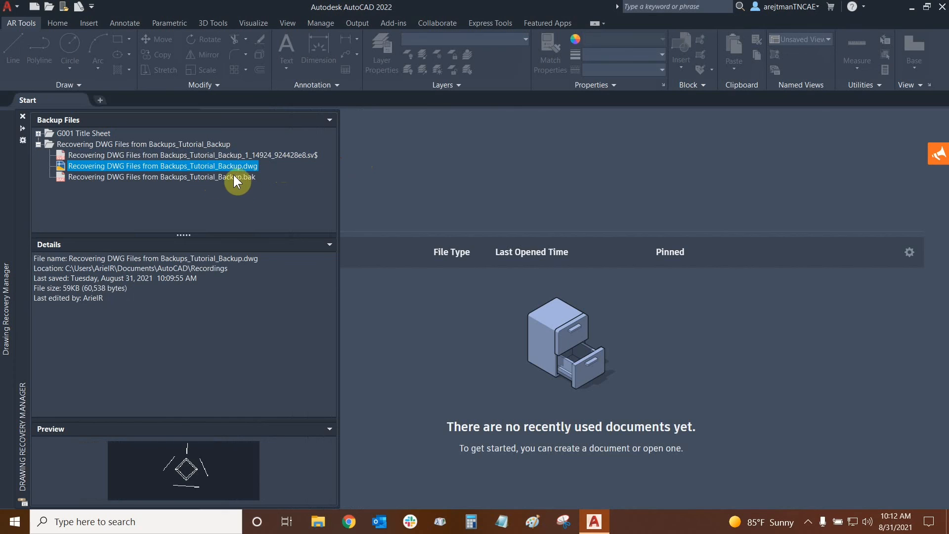
mouse_move(194, 170)
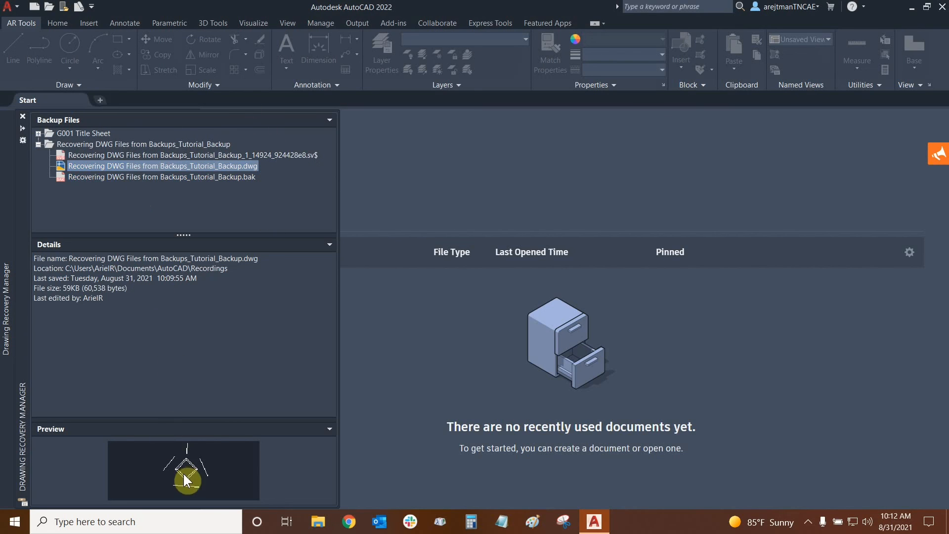
left_click(162, 177)
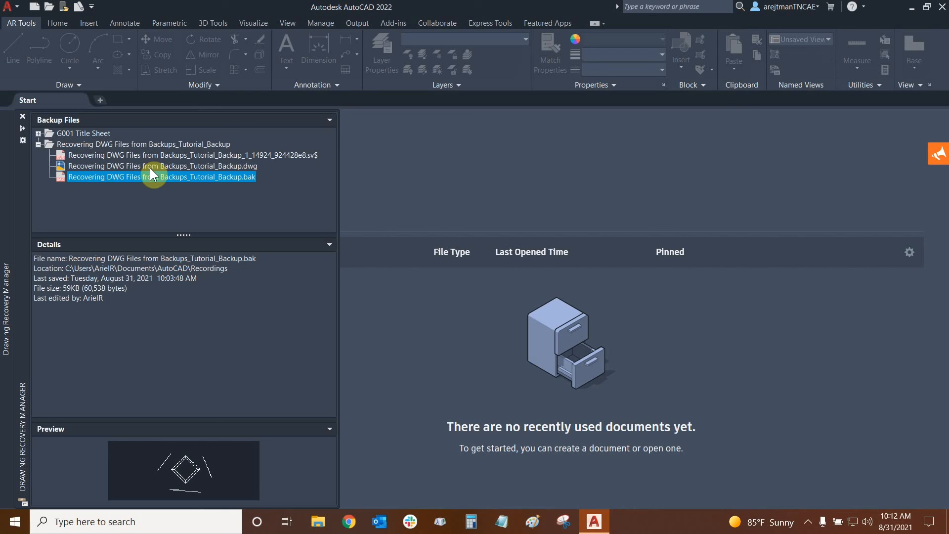
left_click(162, 166)
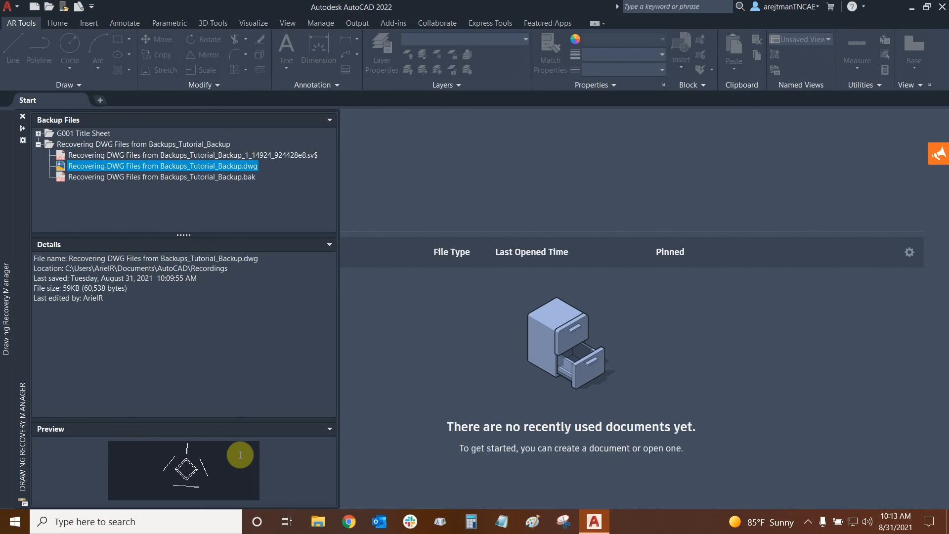
left_click(192, 155)
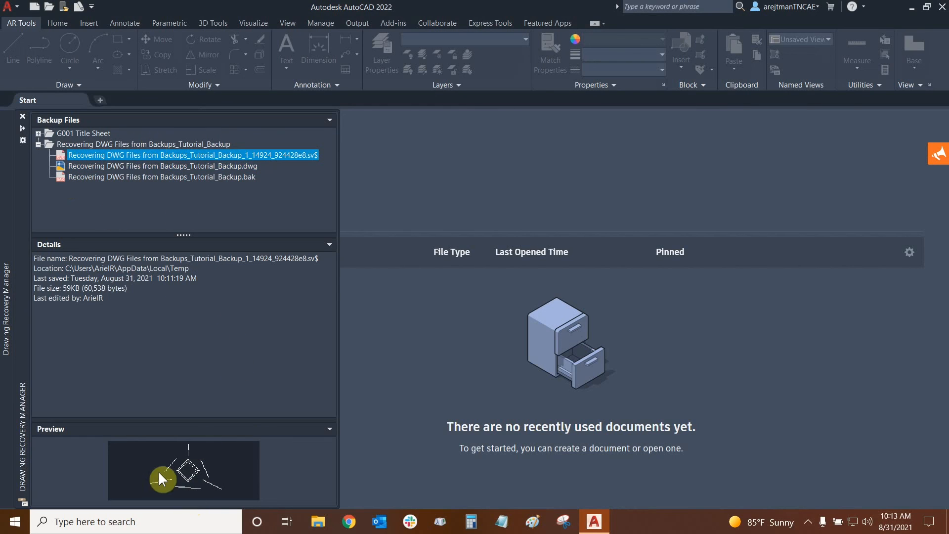
mouse_move(181, 436)
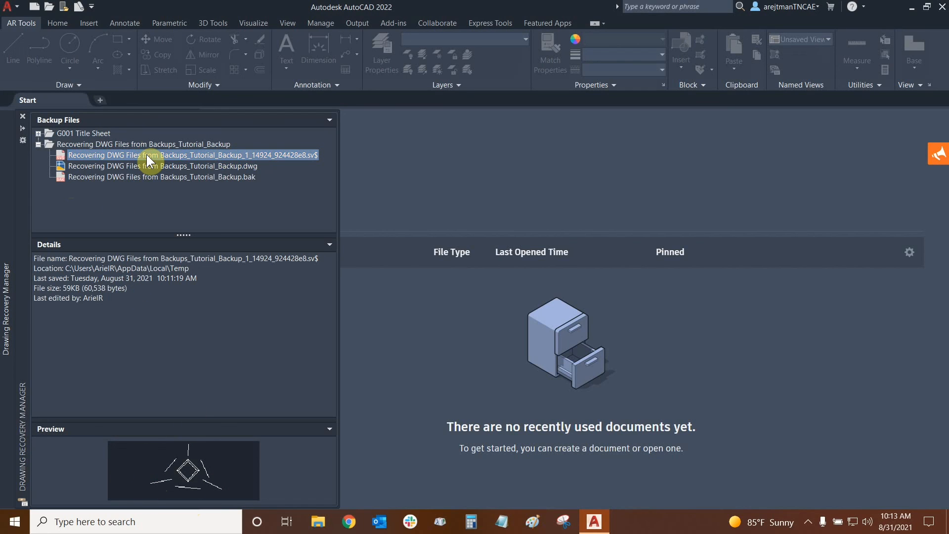
double_click(192, 155)
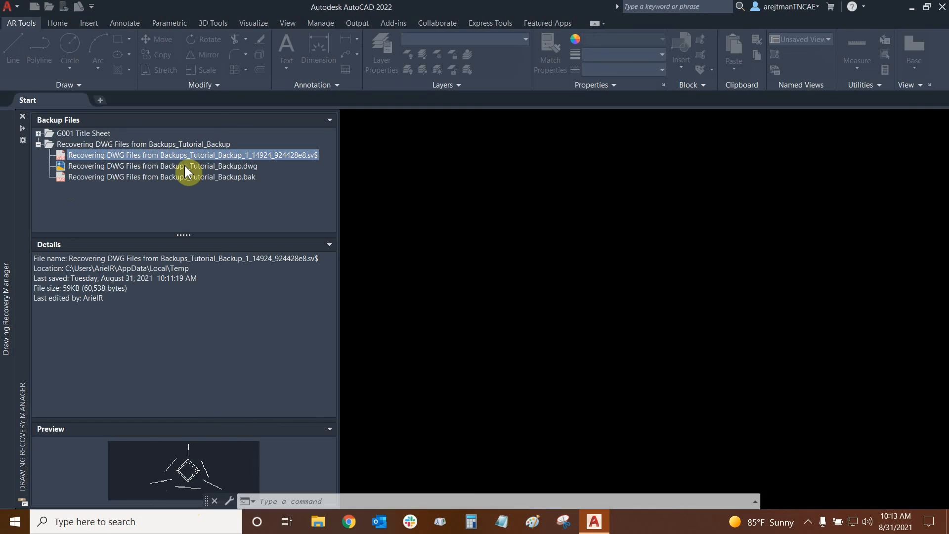
Step: Load the recovered .sv$ autosave drawing and bring up Save Drawing As
double_click(192, 154)
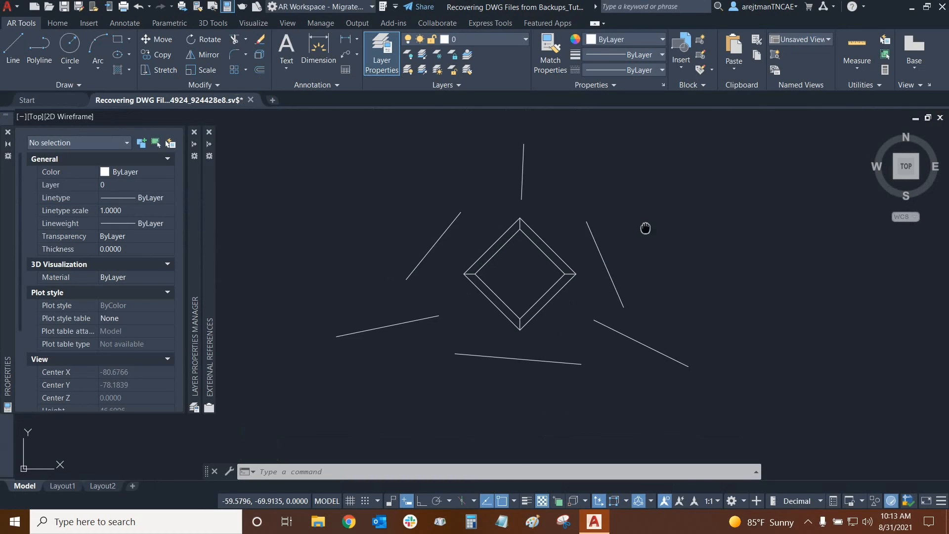
left_click(12, 8)
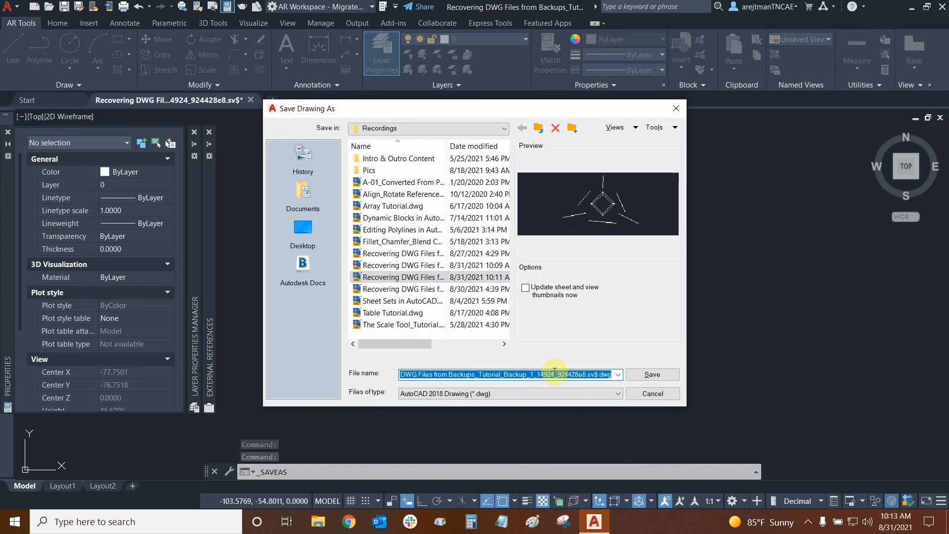
Step: Save the drawing as 'Recovering DWG Files from Backups_Tutorial_Backup_2.dwg'
left_click(596, 375)
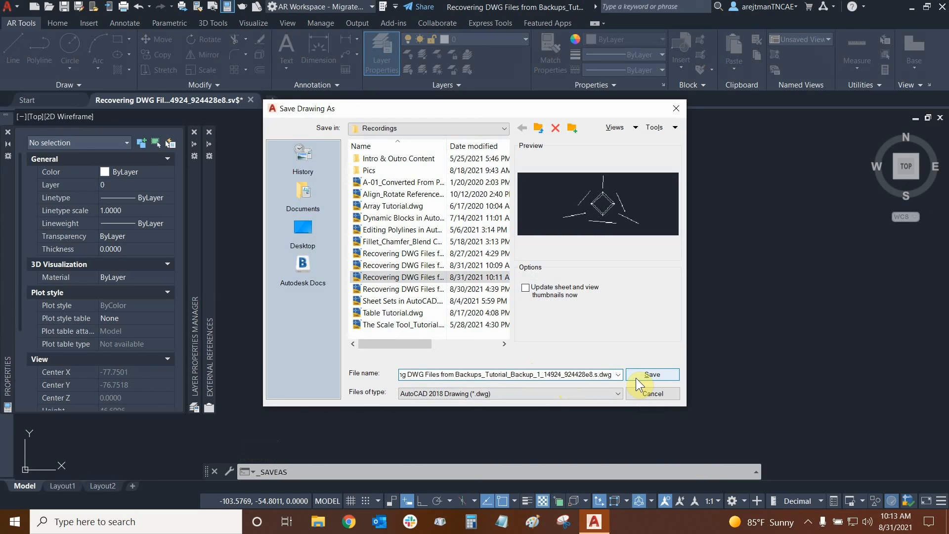
left_click(509, 375)
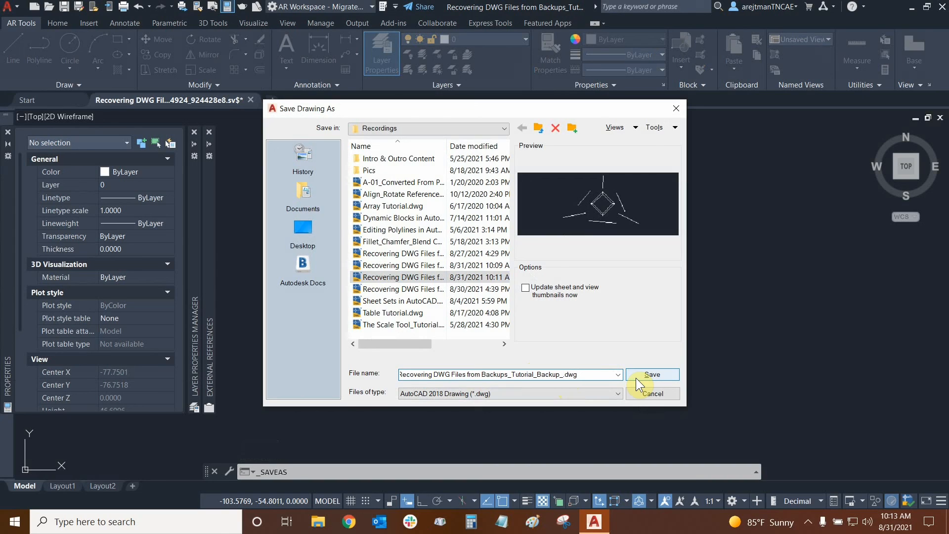
type("2")
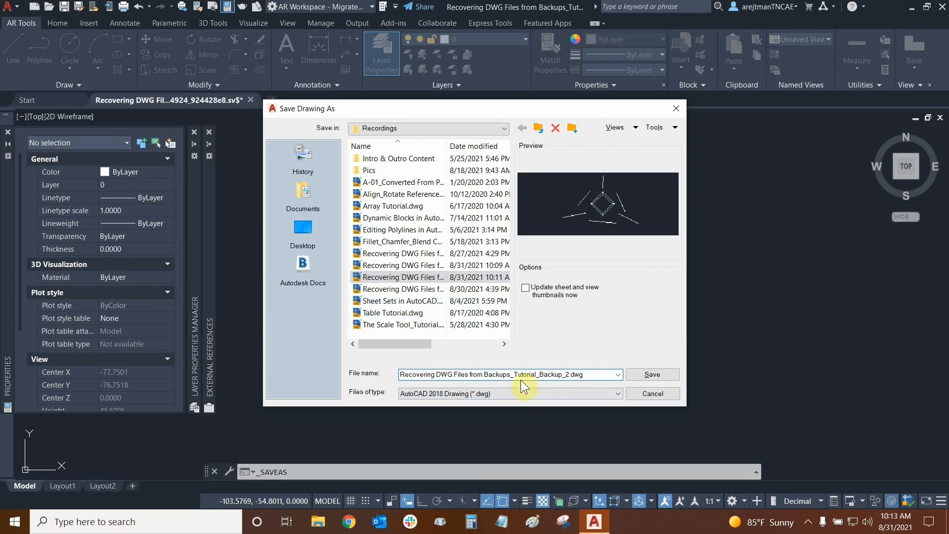
left_click(652, 375)
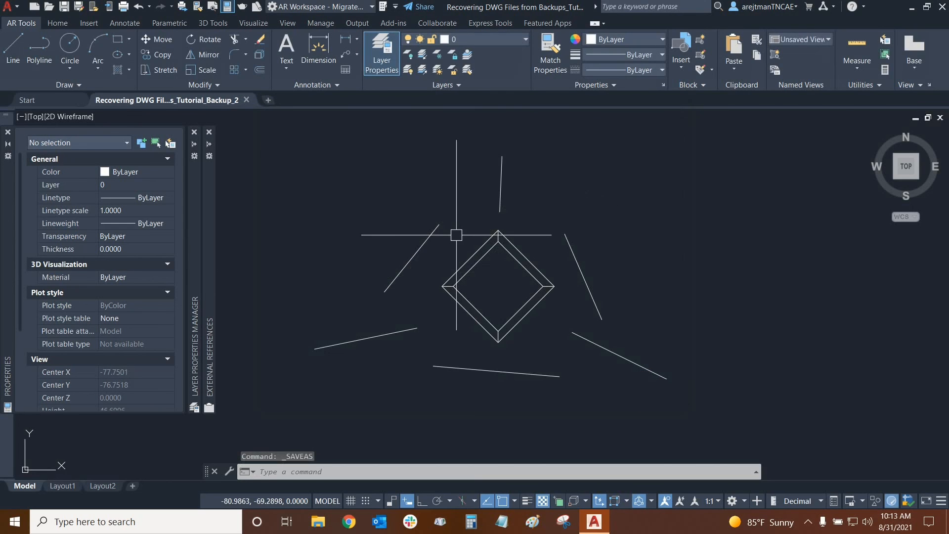